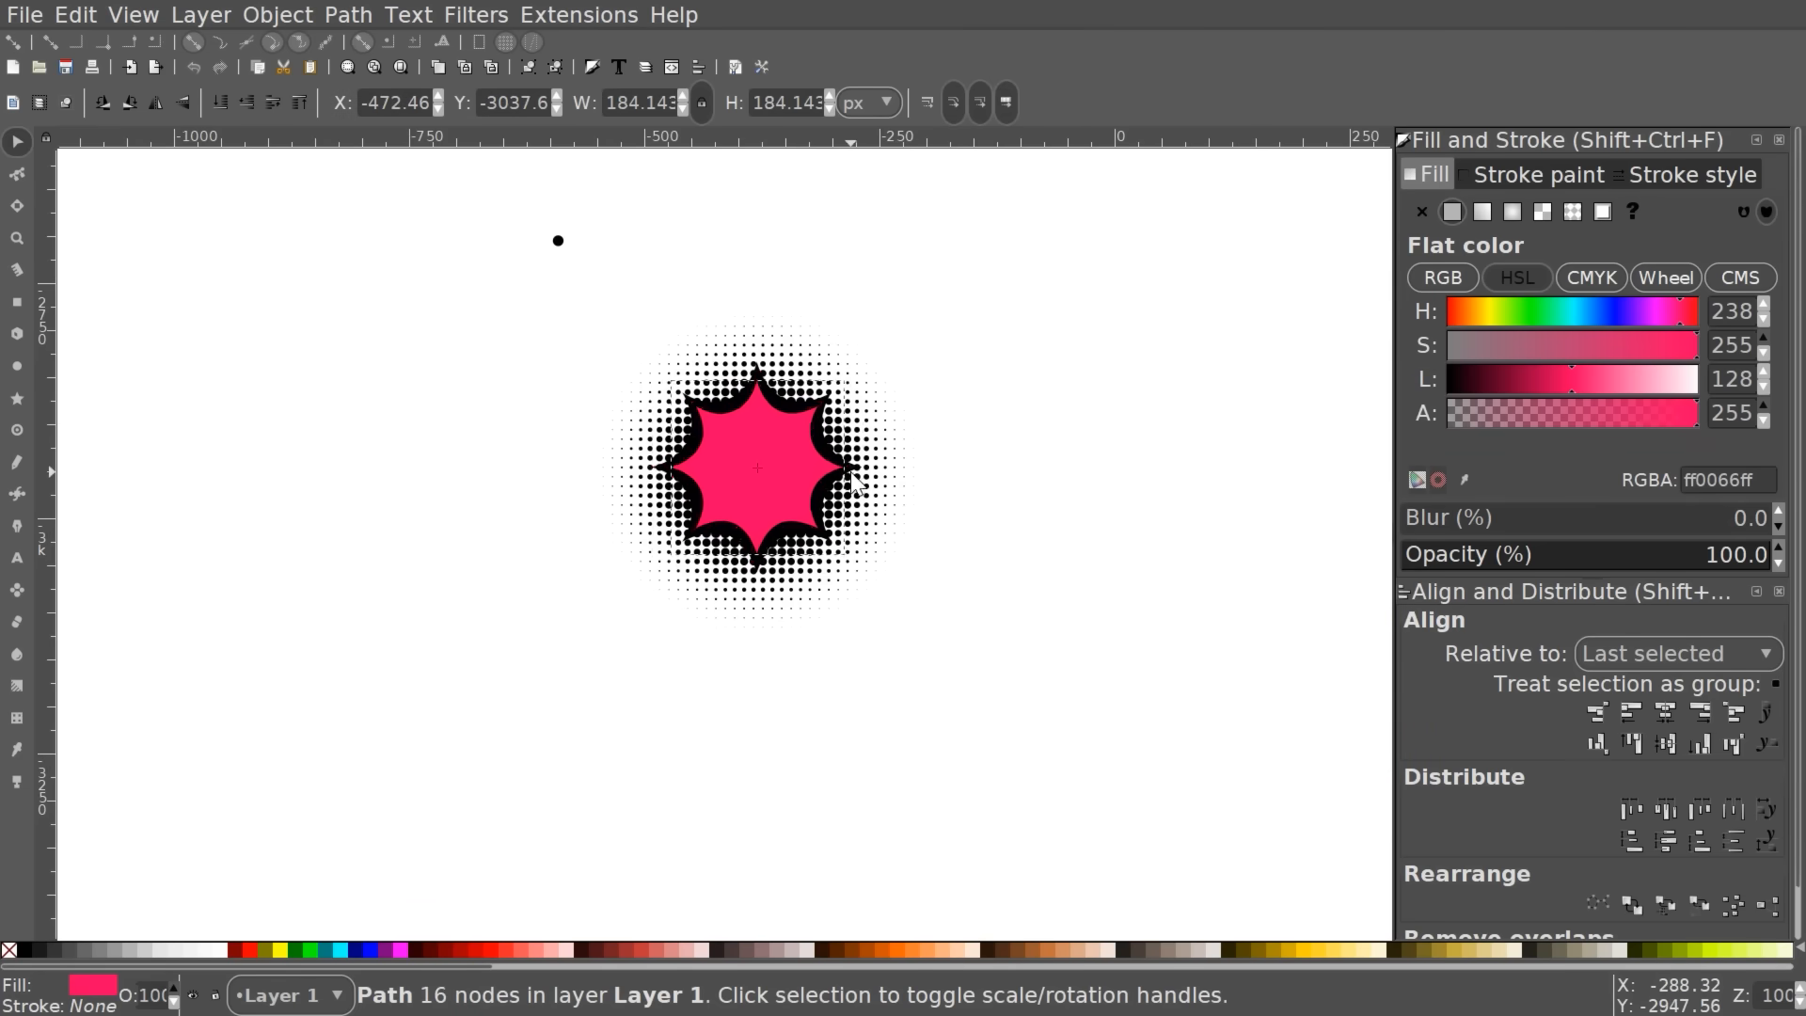
Step: Reveal the inkscape.org DOWNLOAD dropdown with Current Version, Latest Development Version and Extensions
{"action": "left_click", "coordinate": [17, 559]}
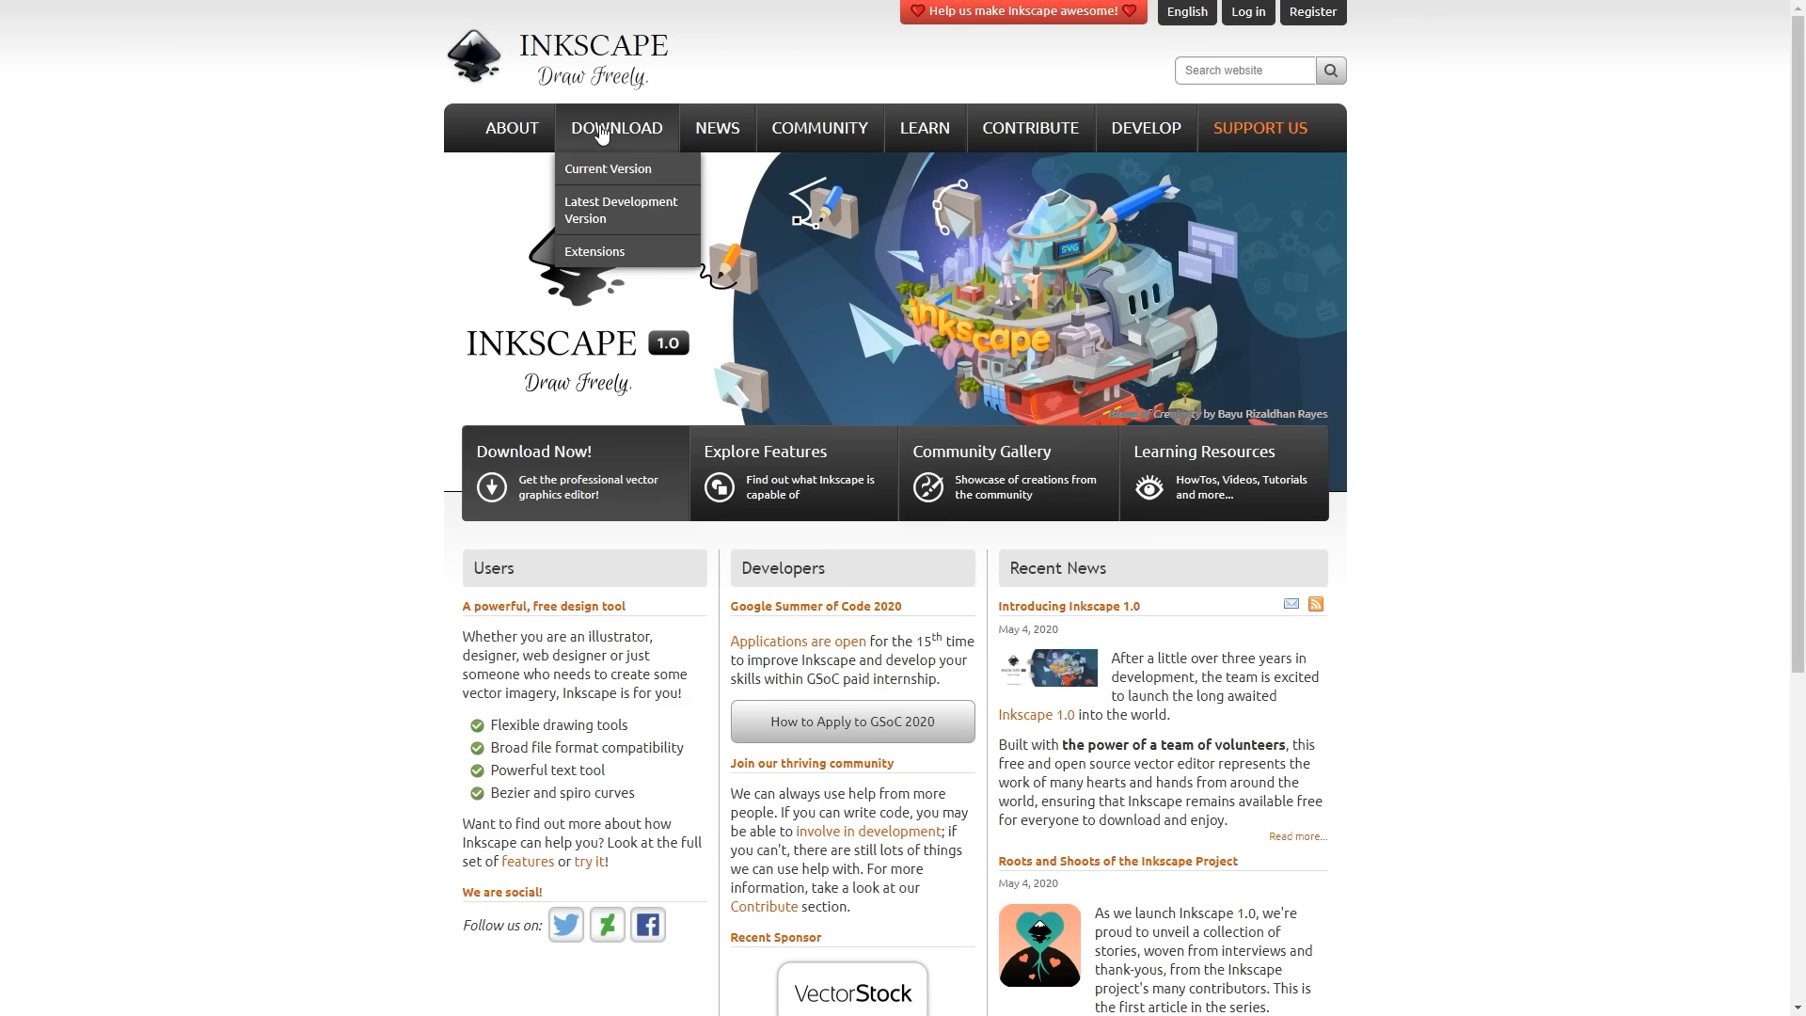
{"action": "left_click", "coordinate": [607, 169]}
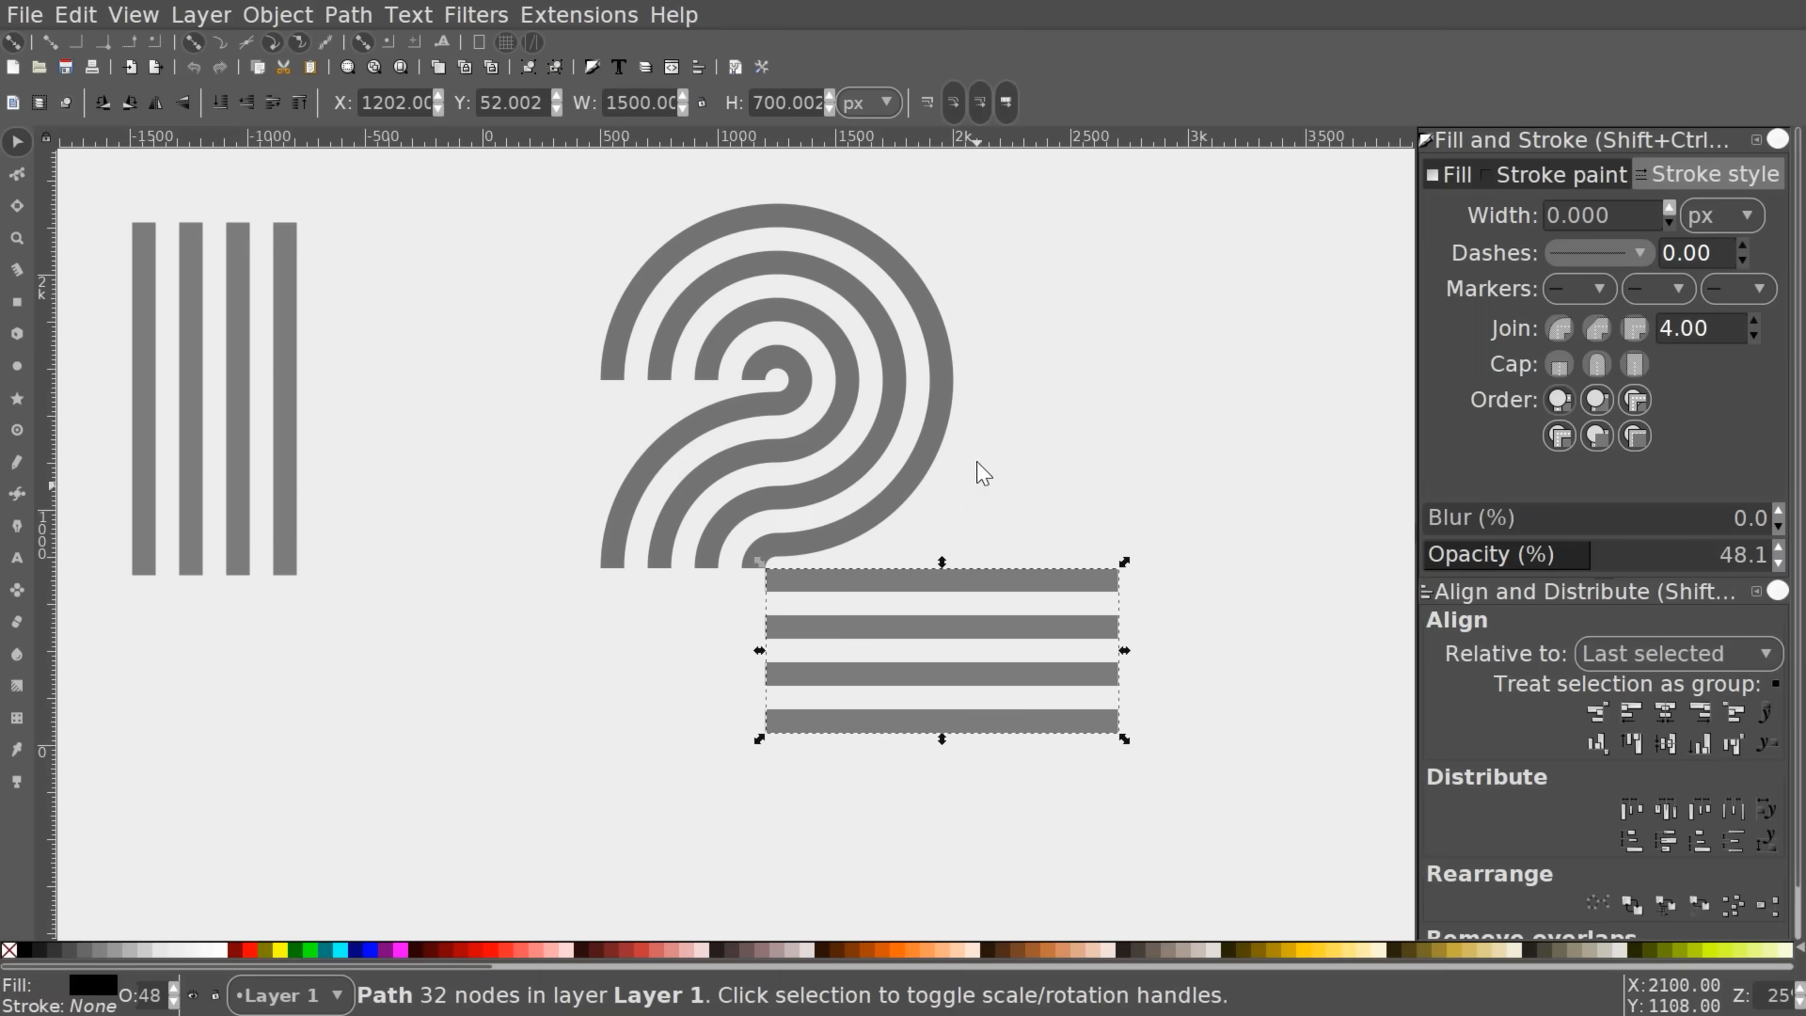
{"action": "left_click", "coordinate": [17, 173]}
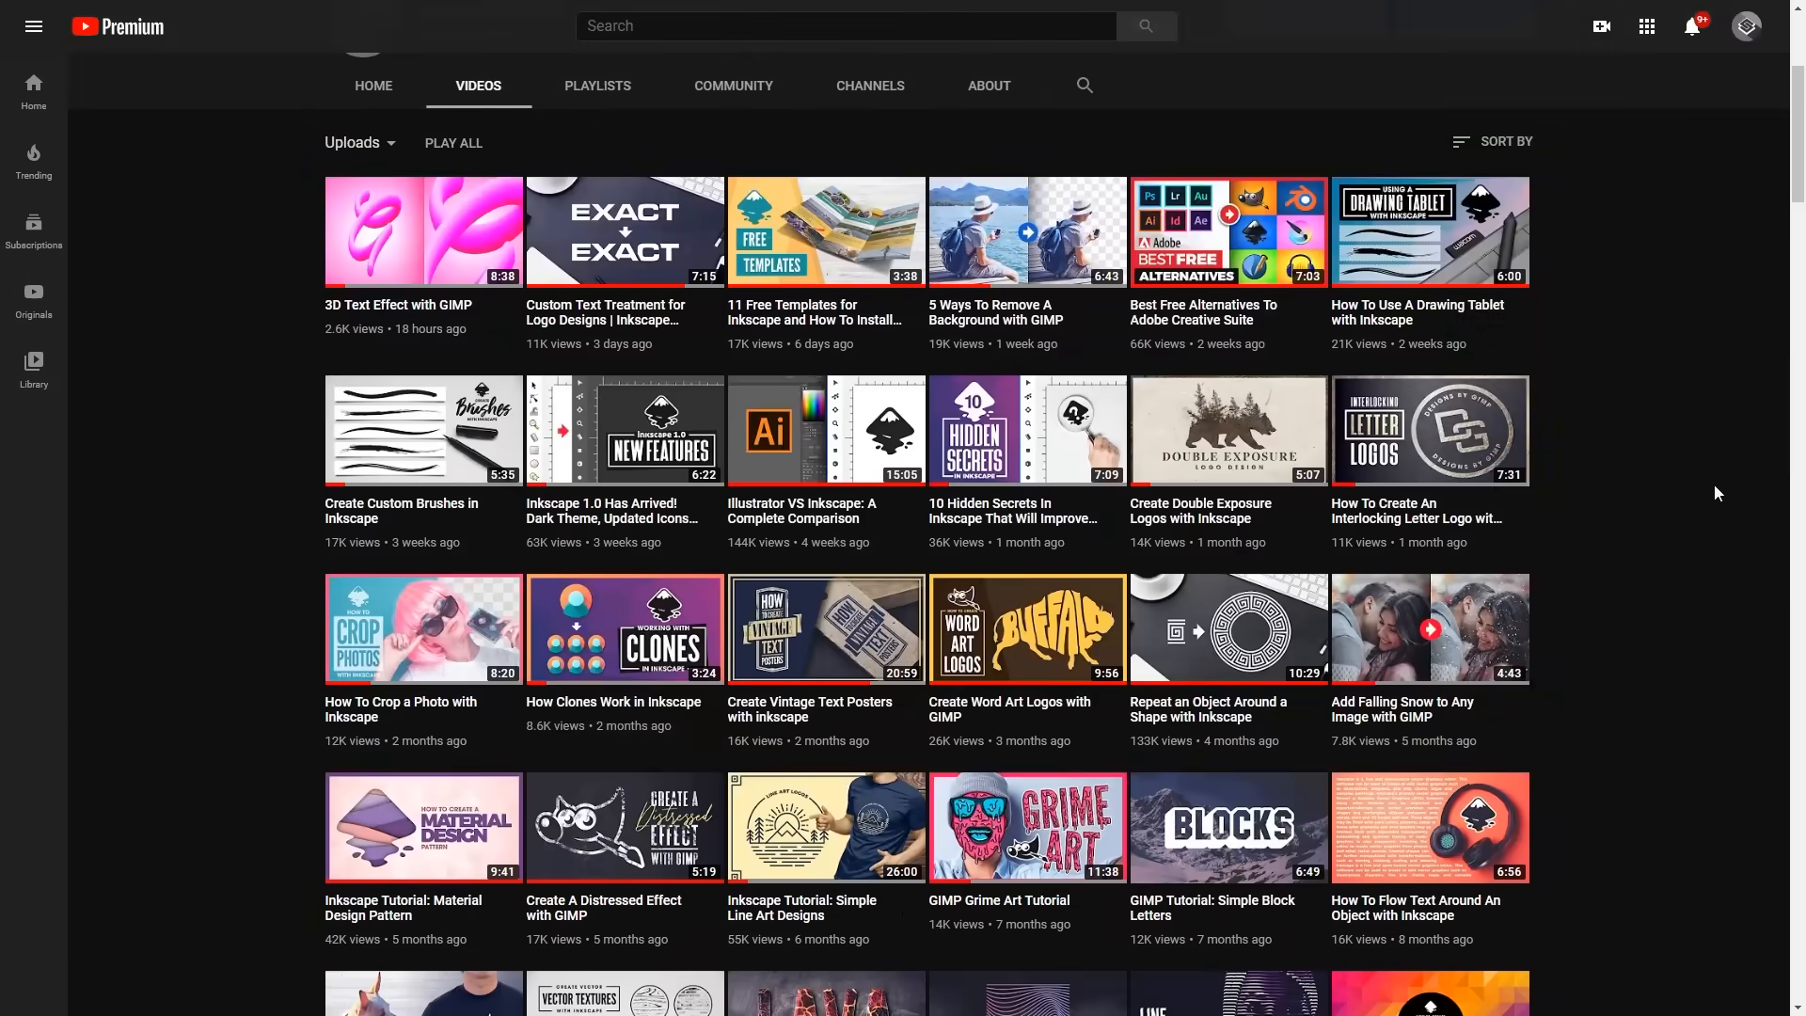
{"action": "scroll", "scroll_direction": "down", "scroll_amount": 3}
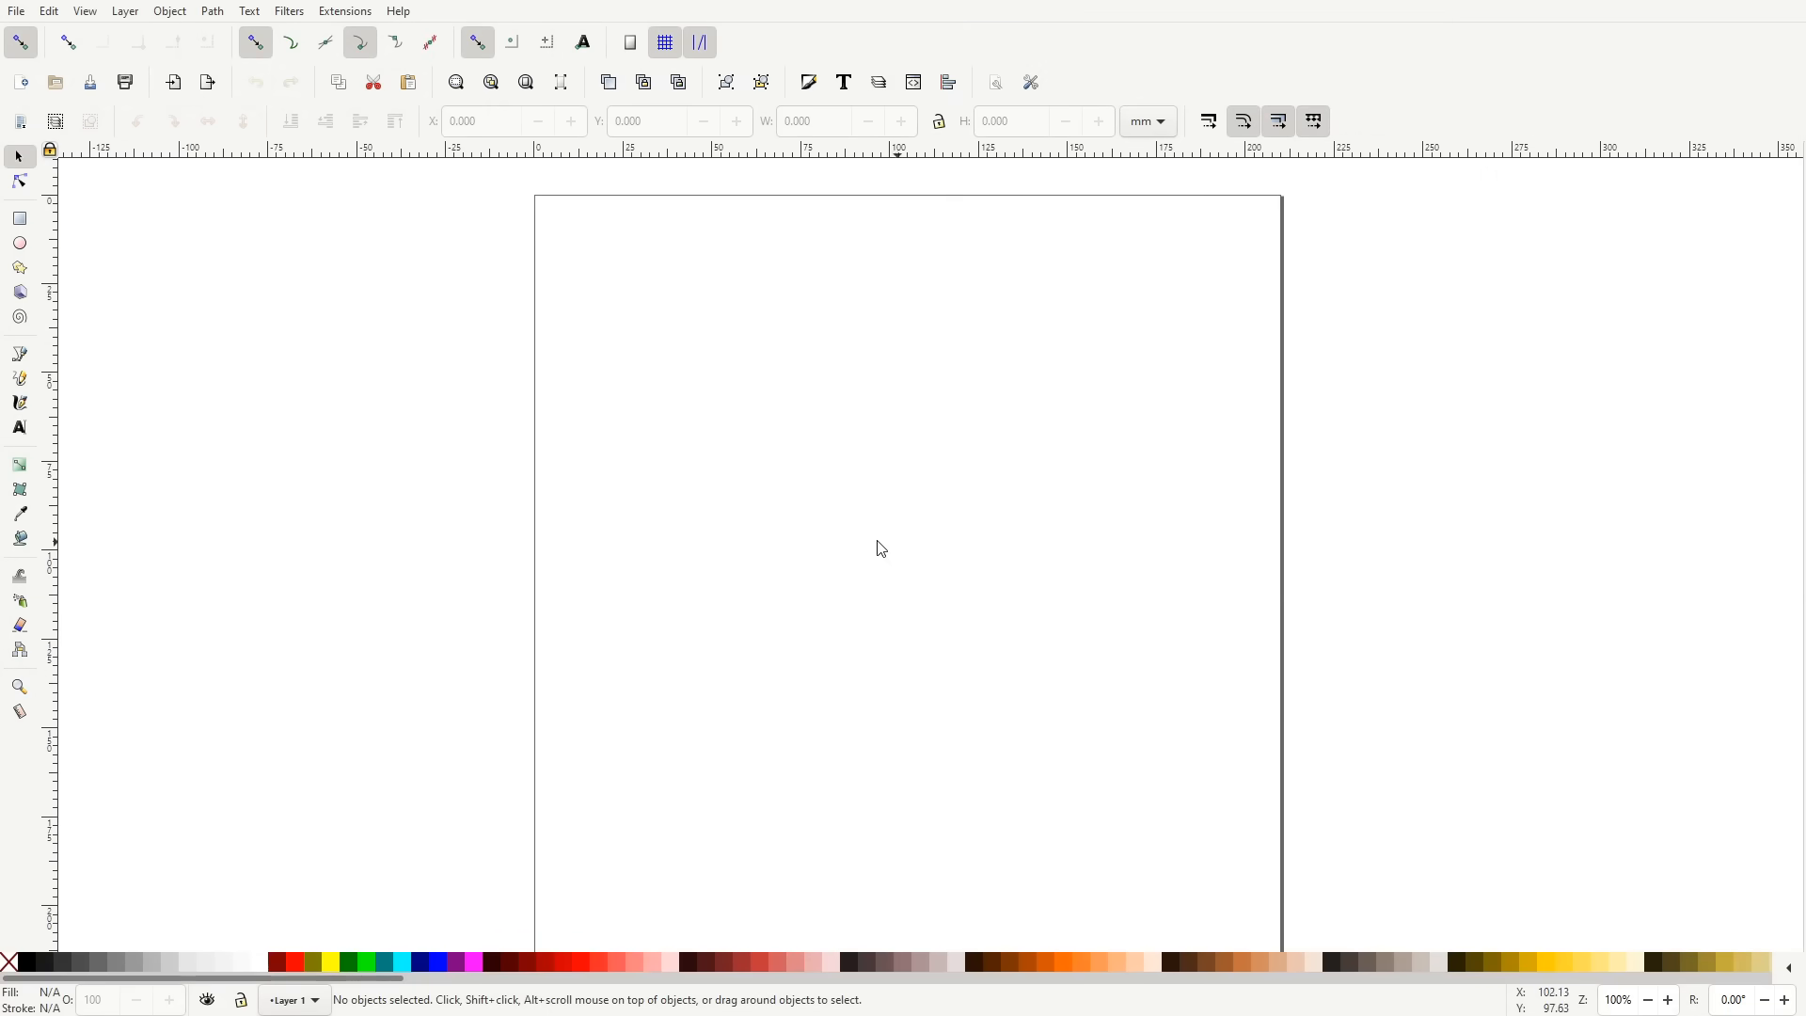
{"action": "mouse_move", "coordinate": [29, 548]}
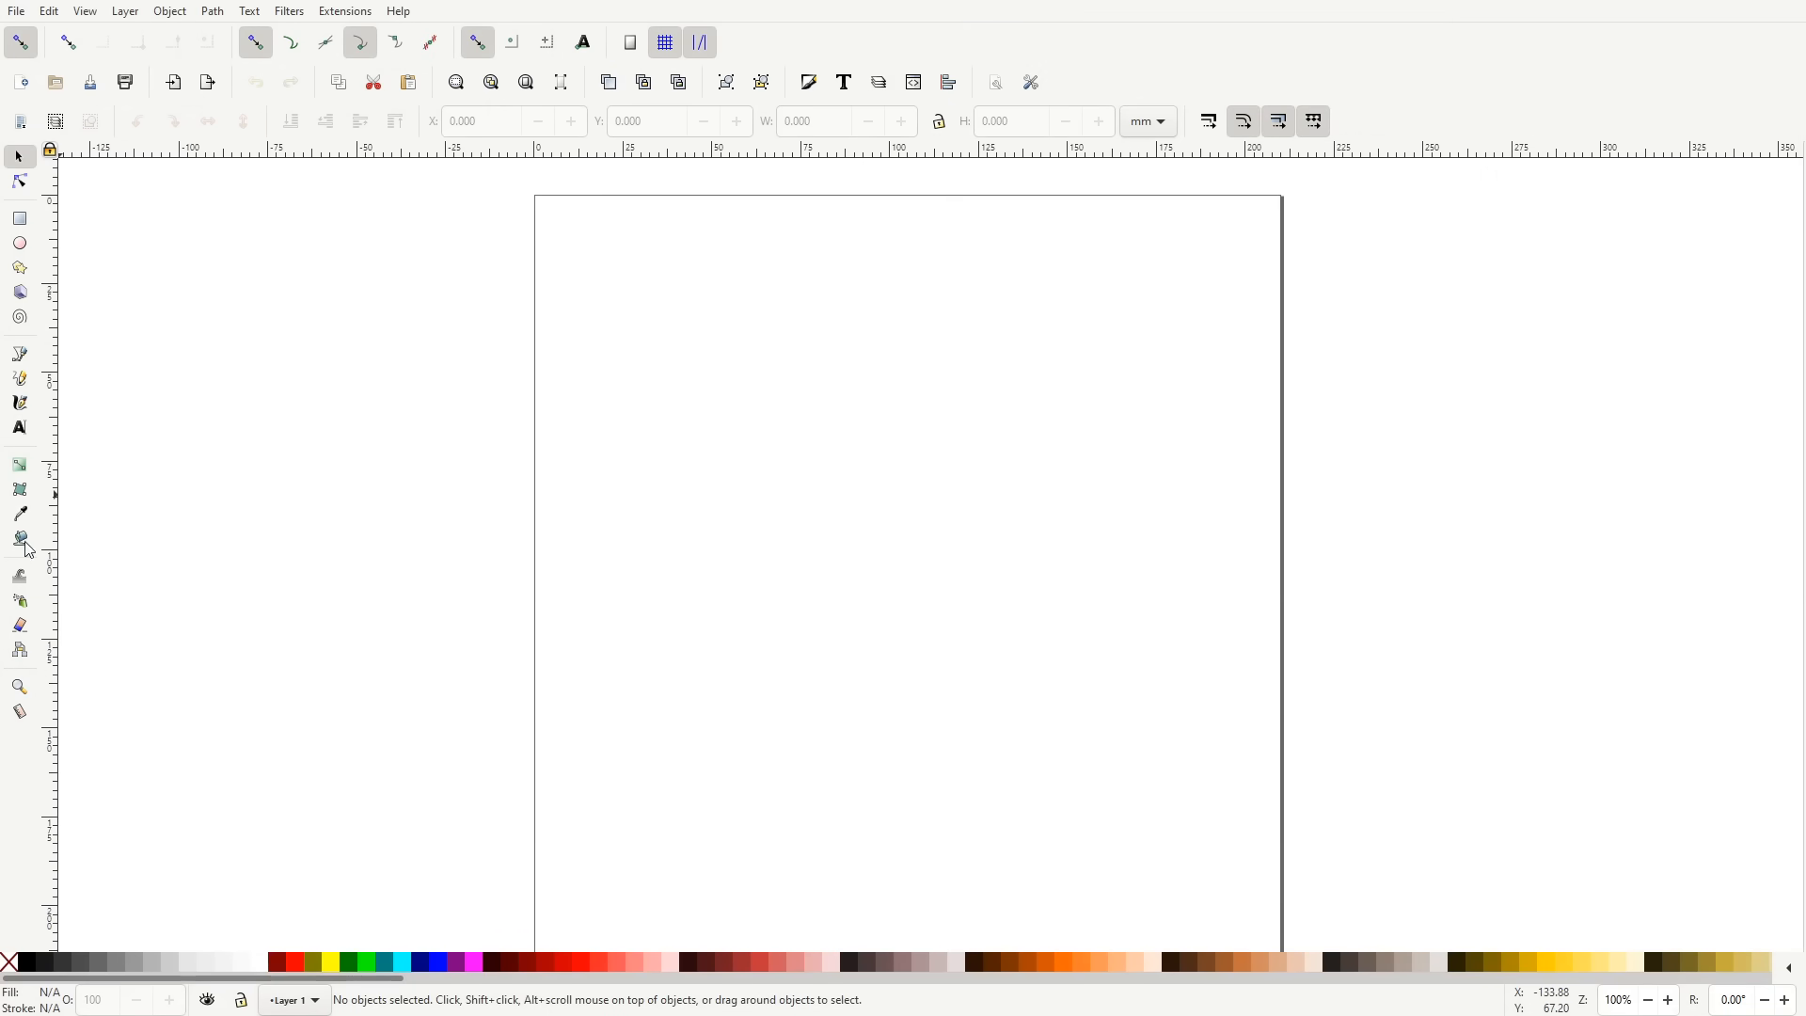
{"action": "mouse_move", "coordinate": [352, 493]}
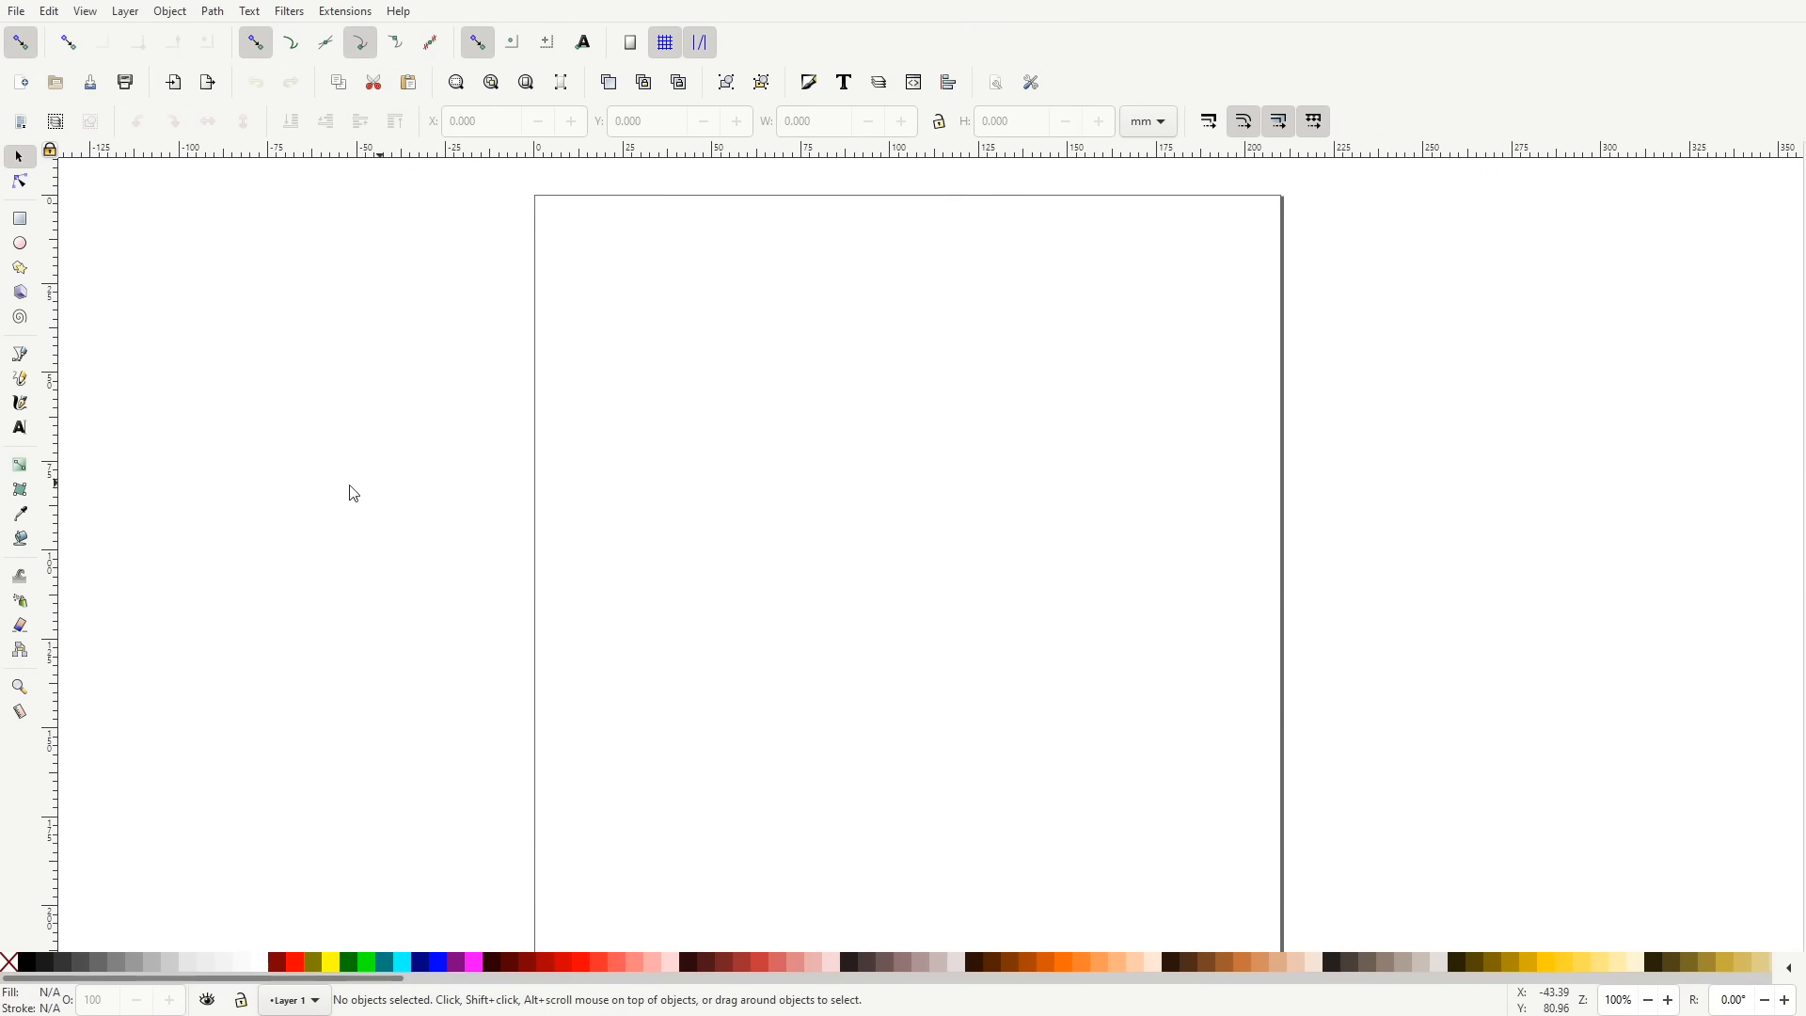
{"action": "mouse_move", "coordinate": [307, 389]}
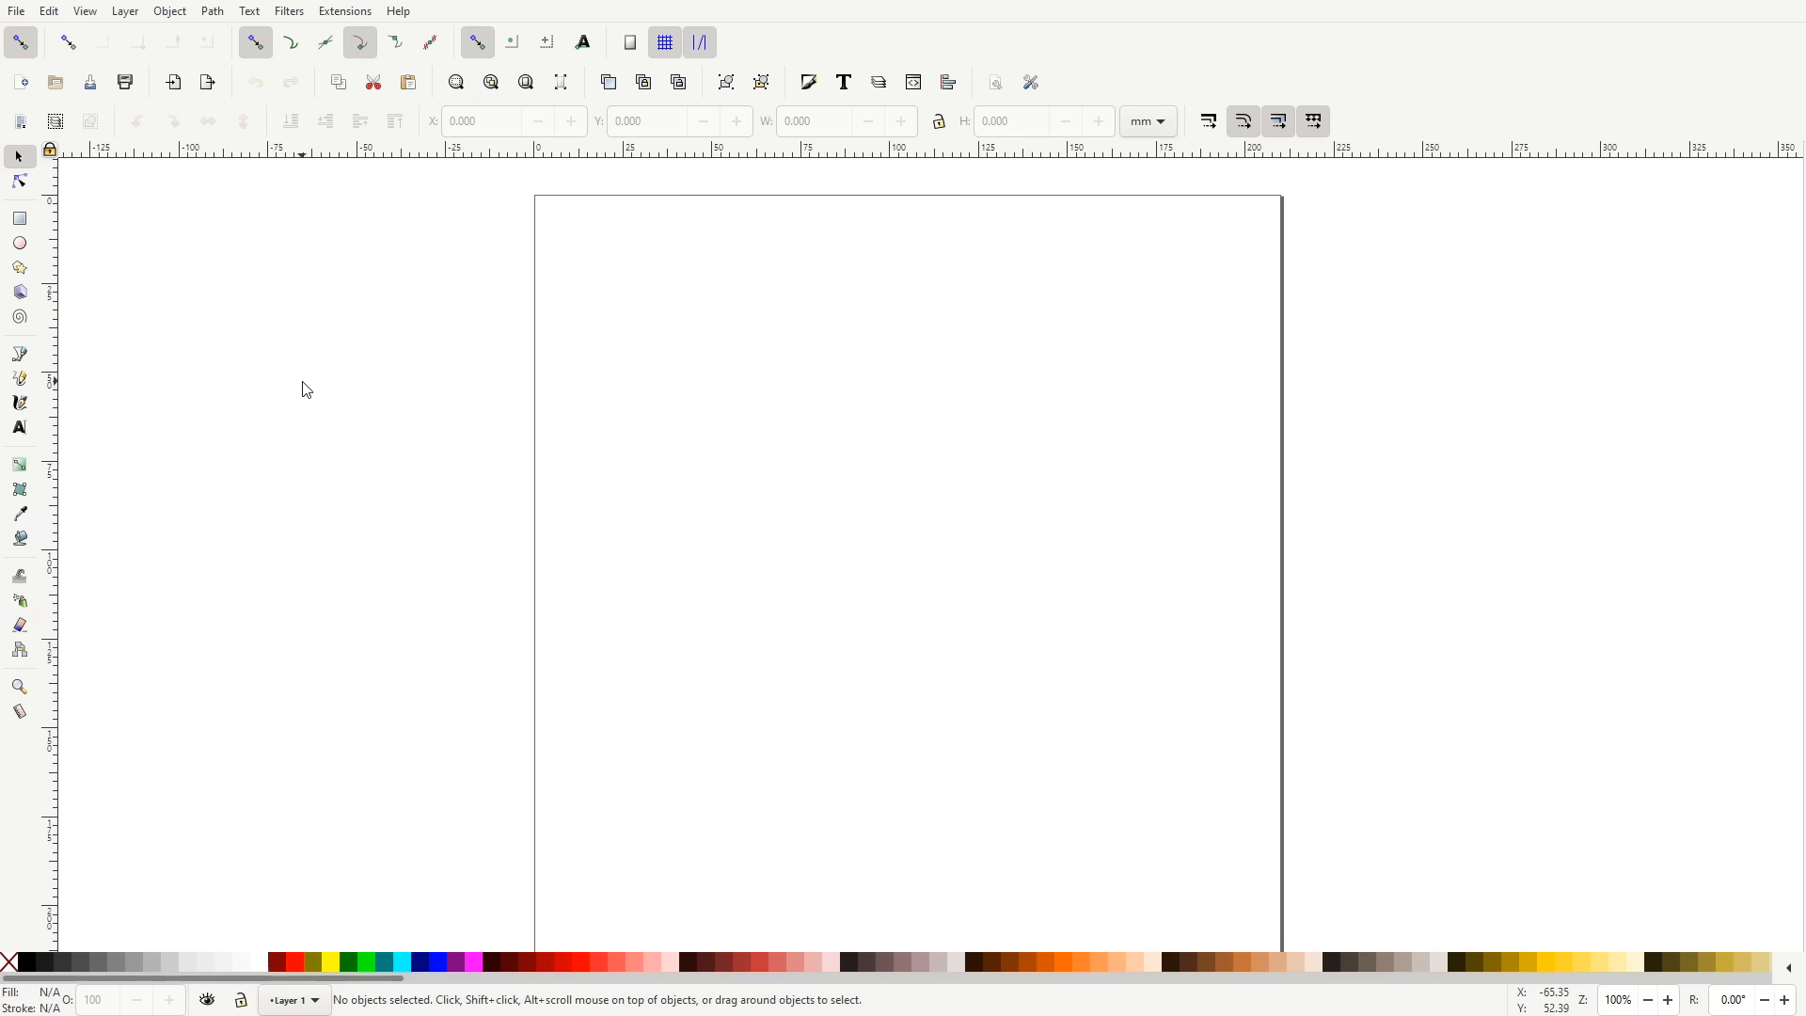
{"action": "mouse_move", "coordinate": [48, 12]}
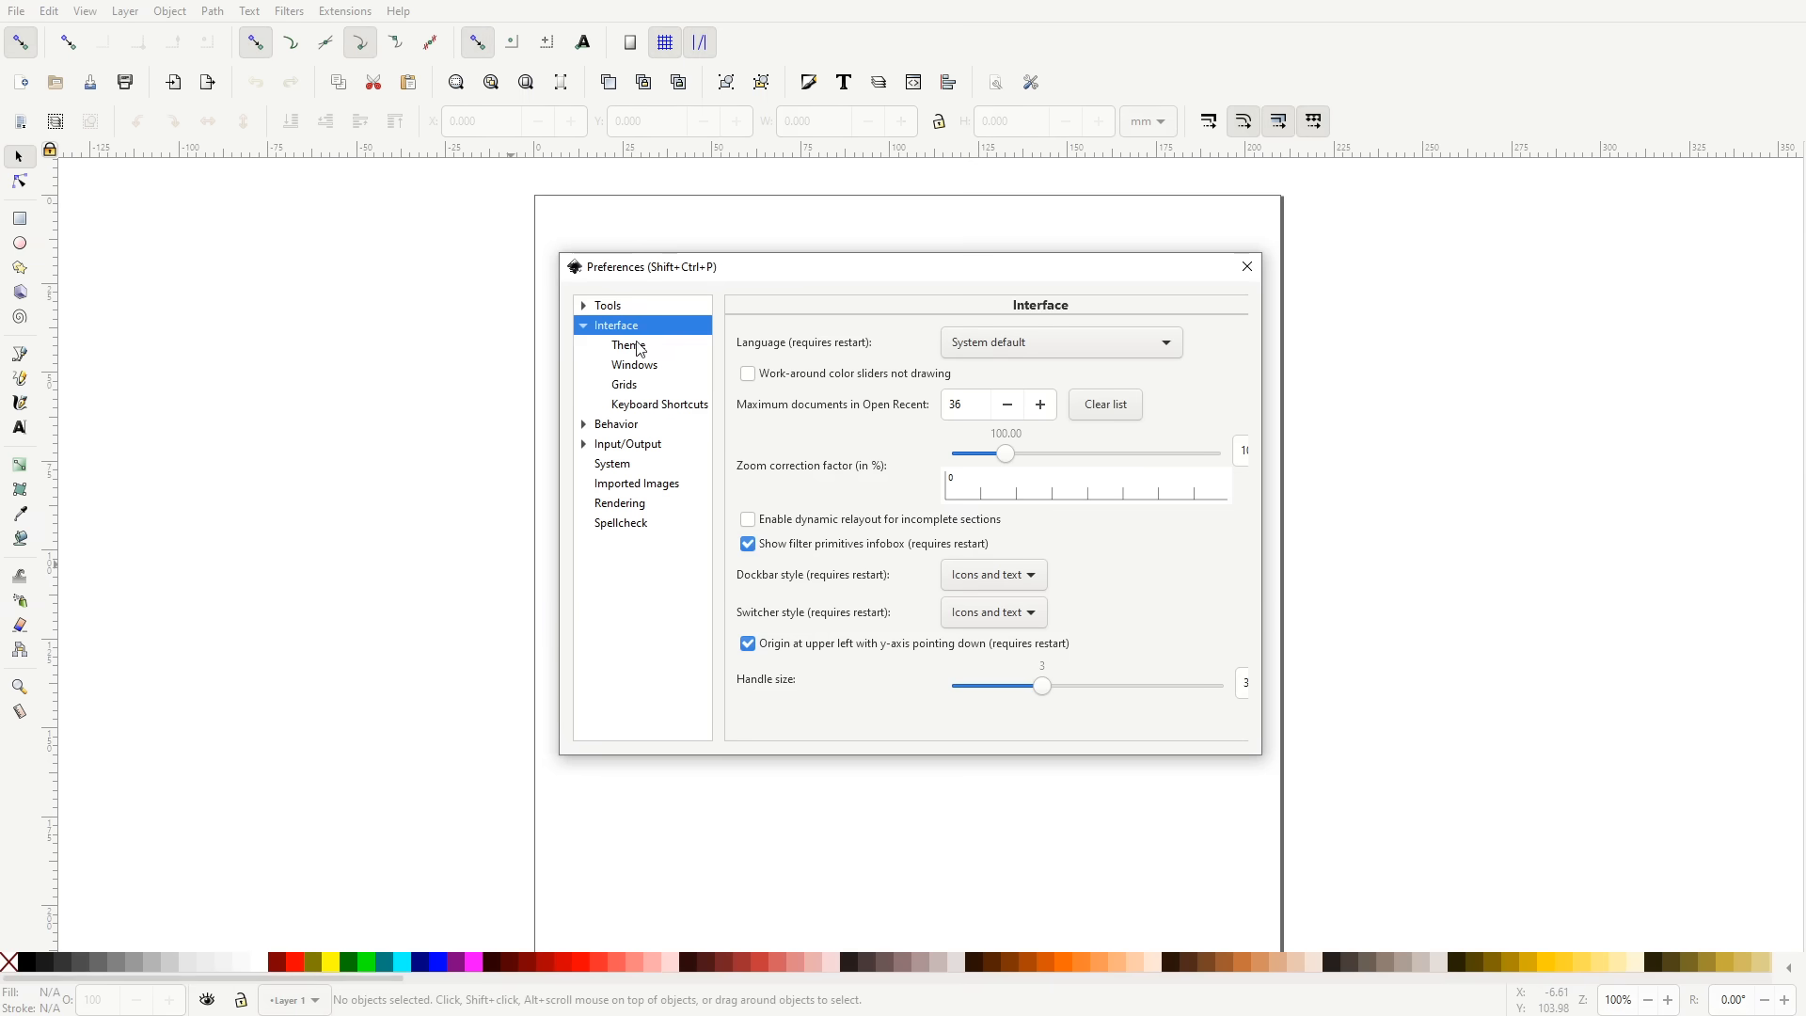
Step: Enable Use dark theme and Use symbolic icons under Interface > Theme, then close Preferences
{"action": "left_click", "coordinate": [629, 344]}
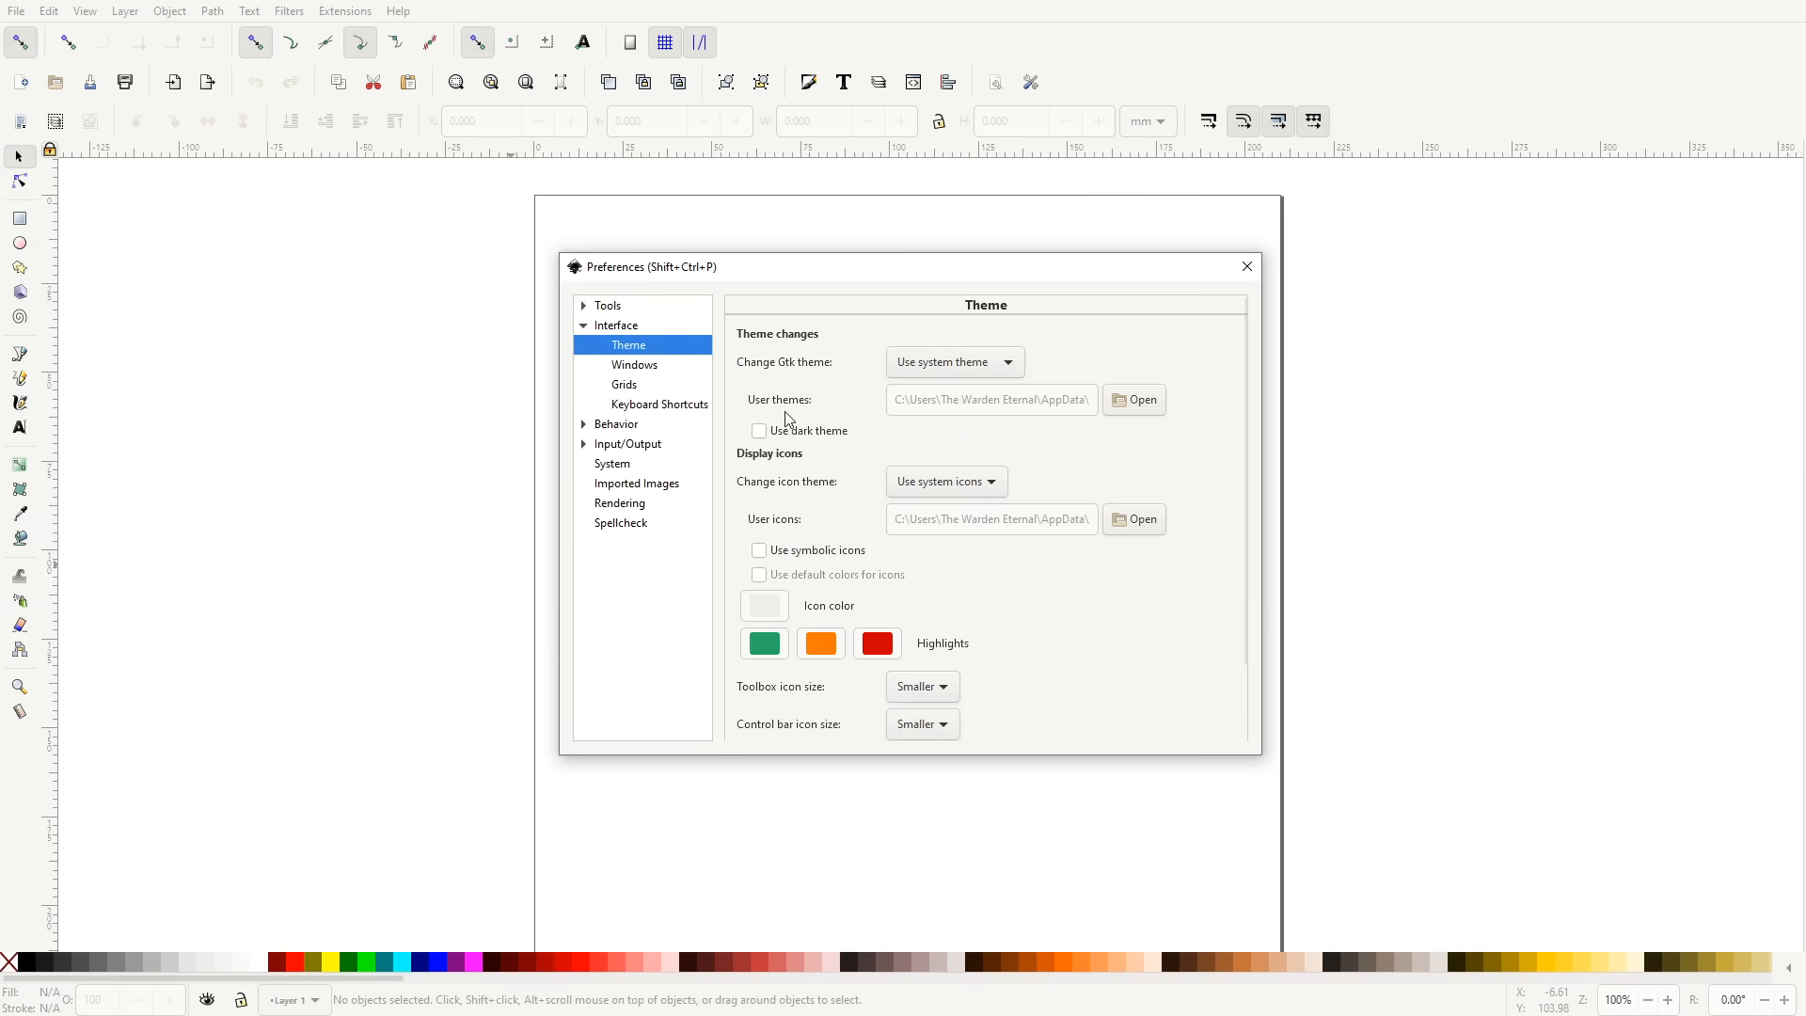
{"action": "left_click", "coordinate": [759, 431]}
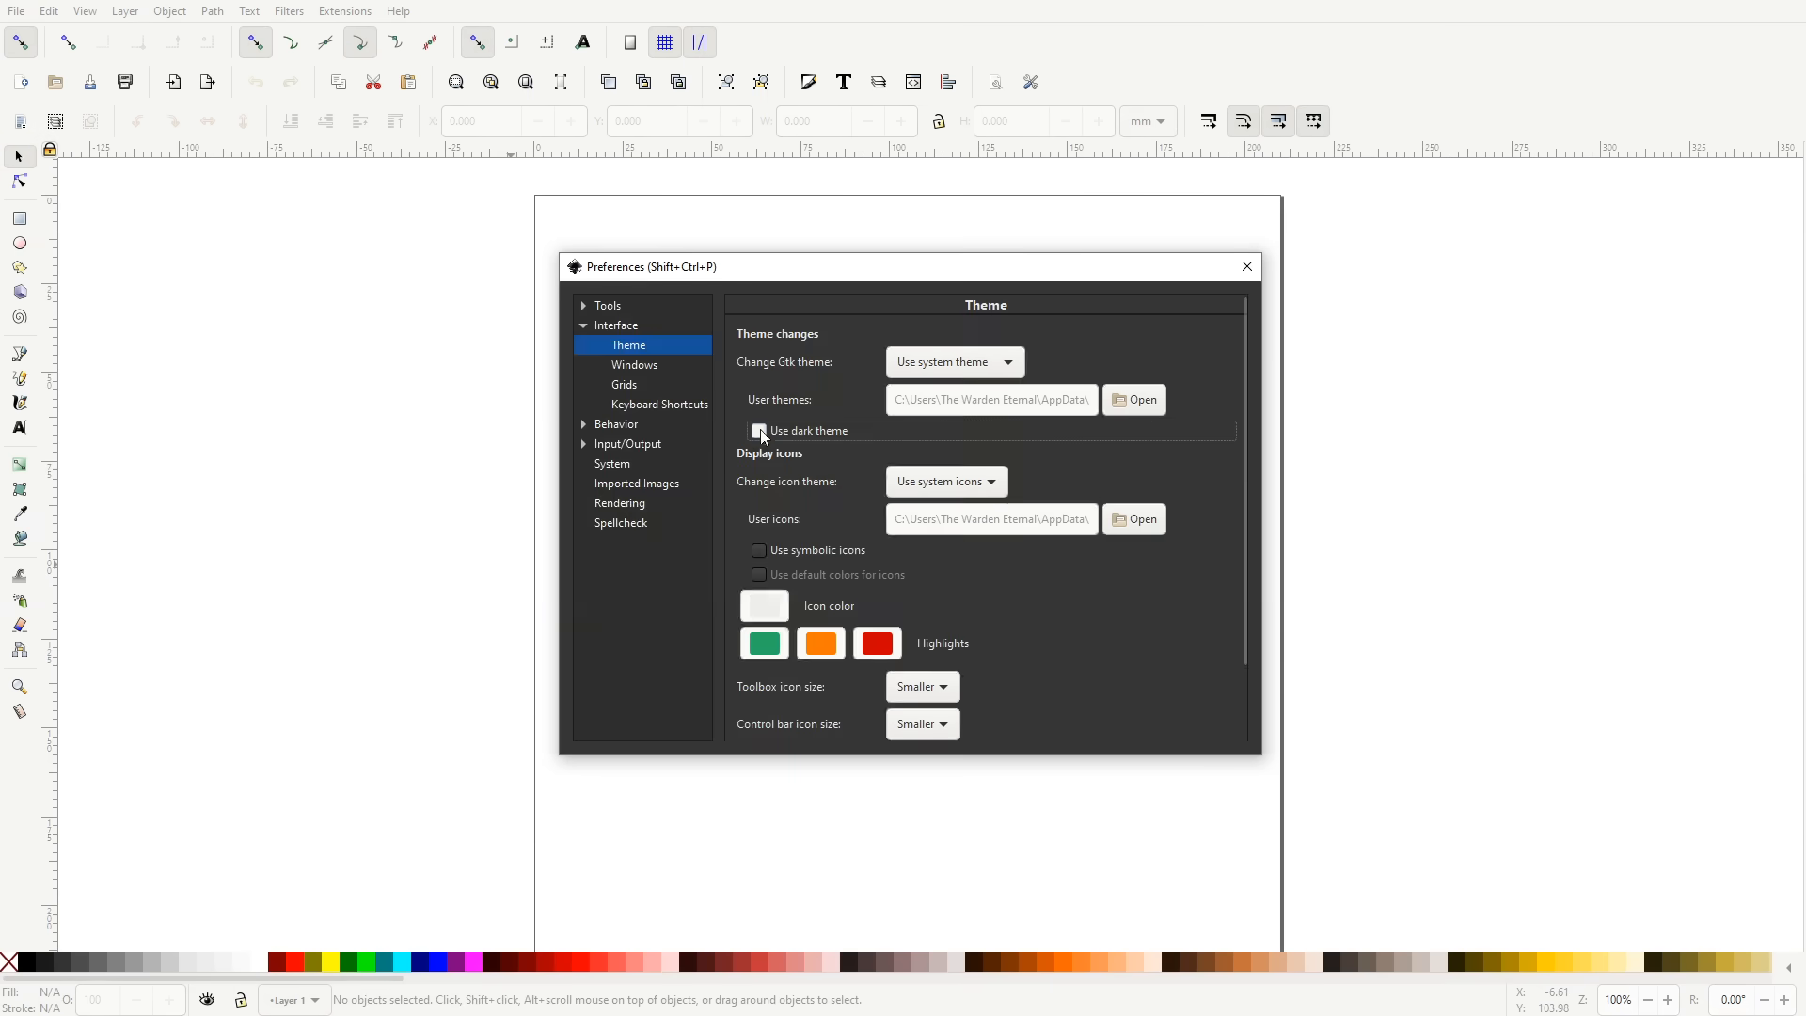
{"action": "left_click", "coordinate": [758, 430]}
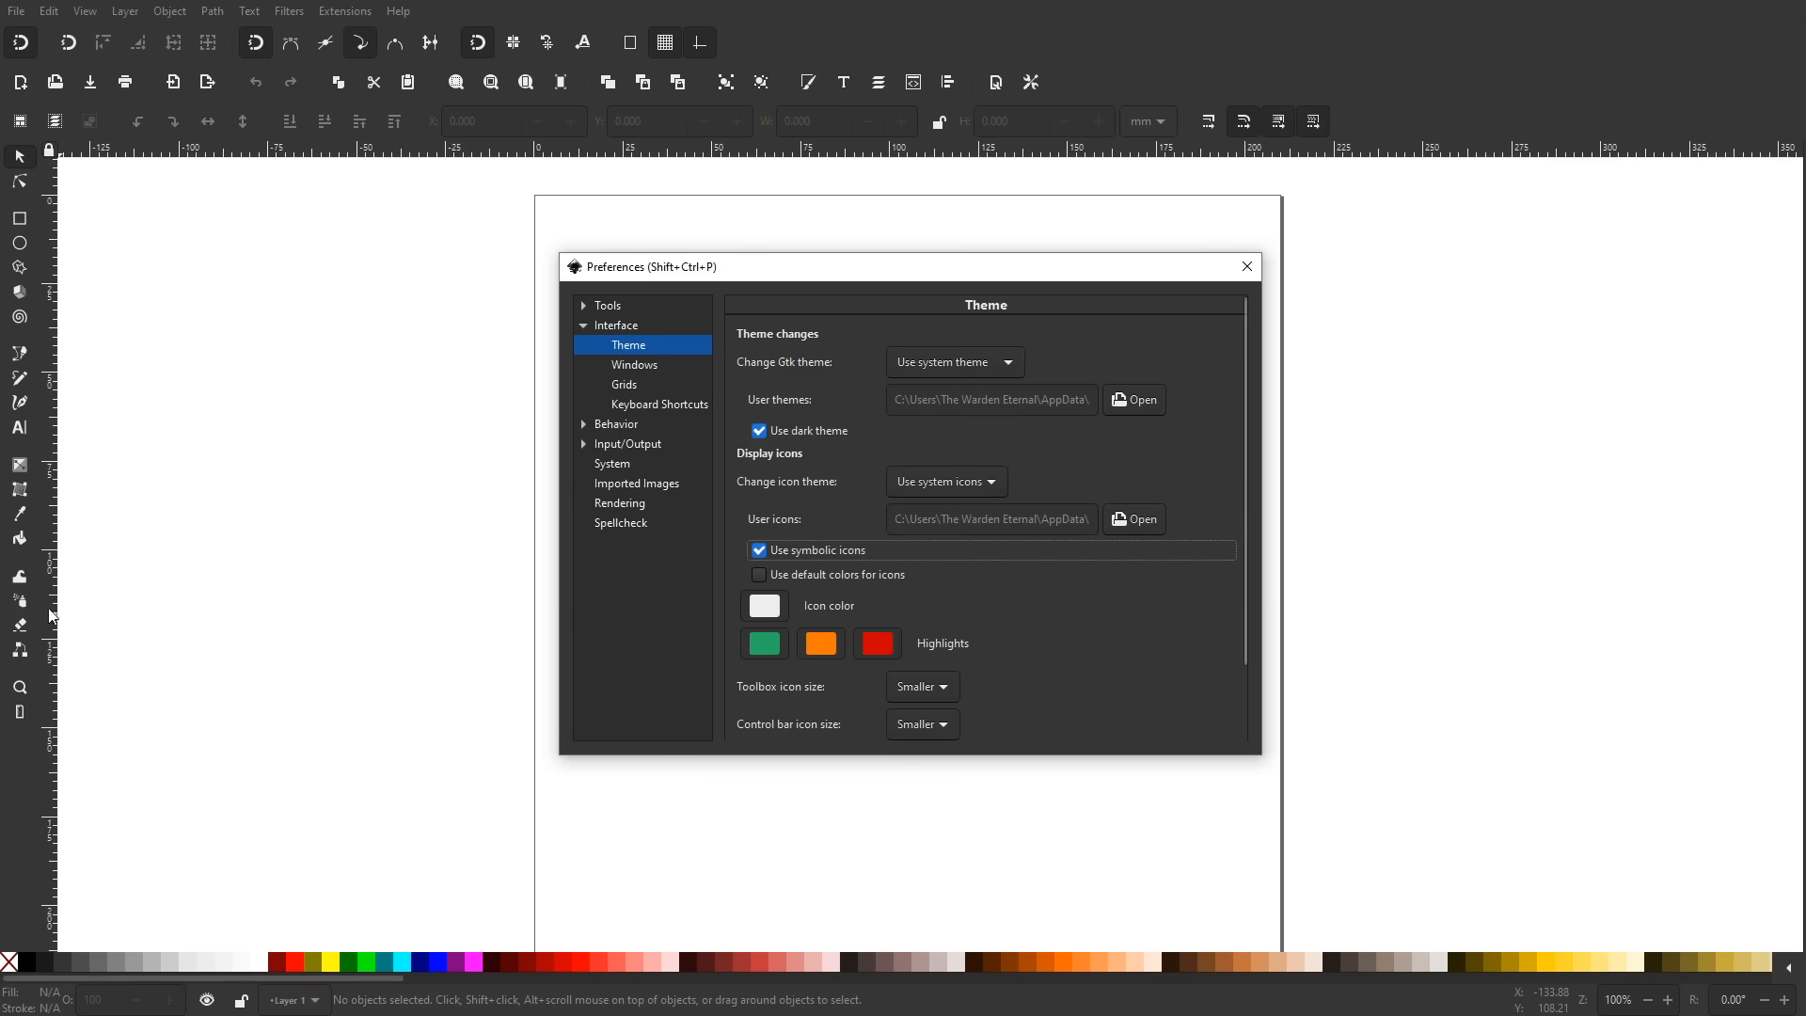
{"action": "left_click_drag", "start_coordinate": [806, 267], "coordinate": [806, 252]}
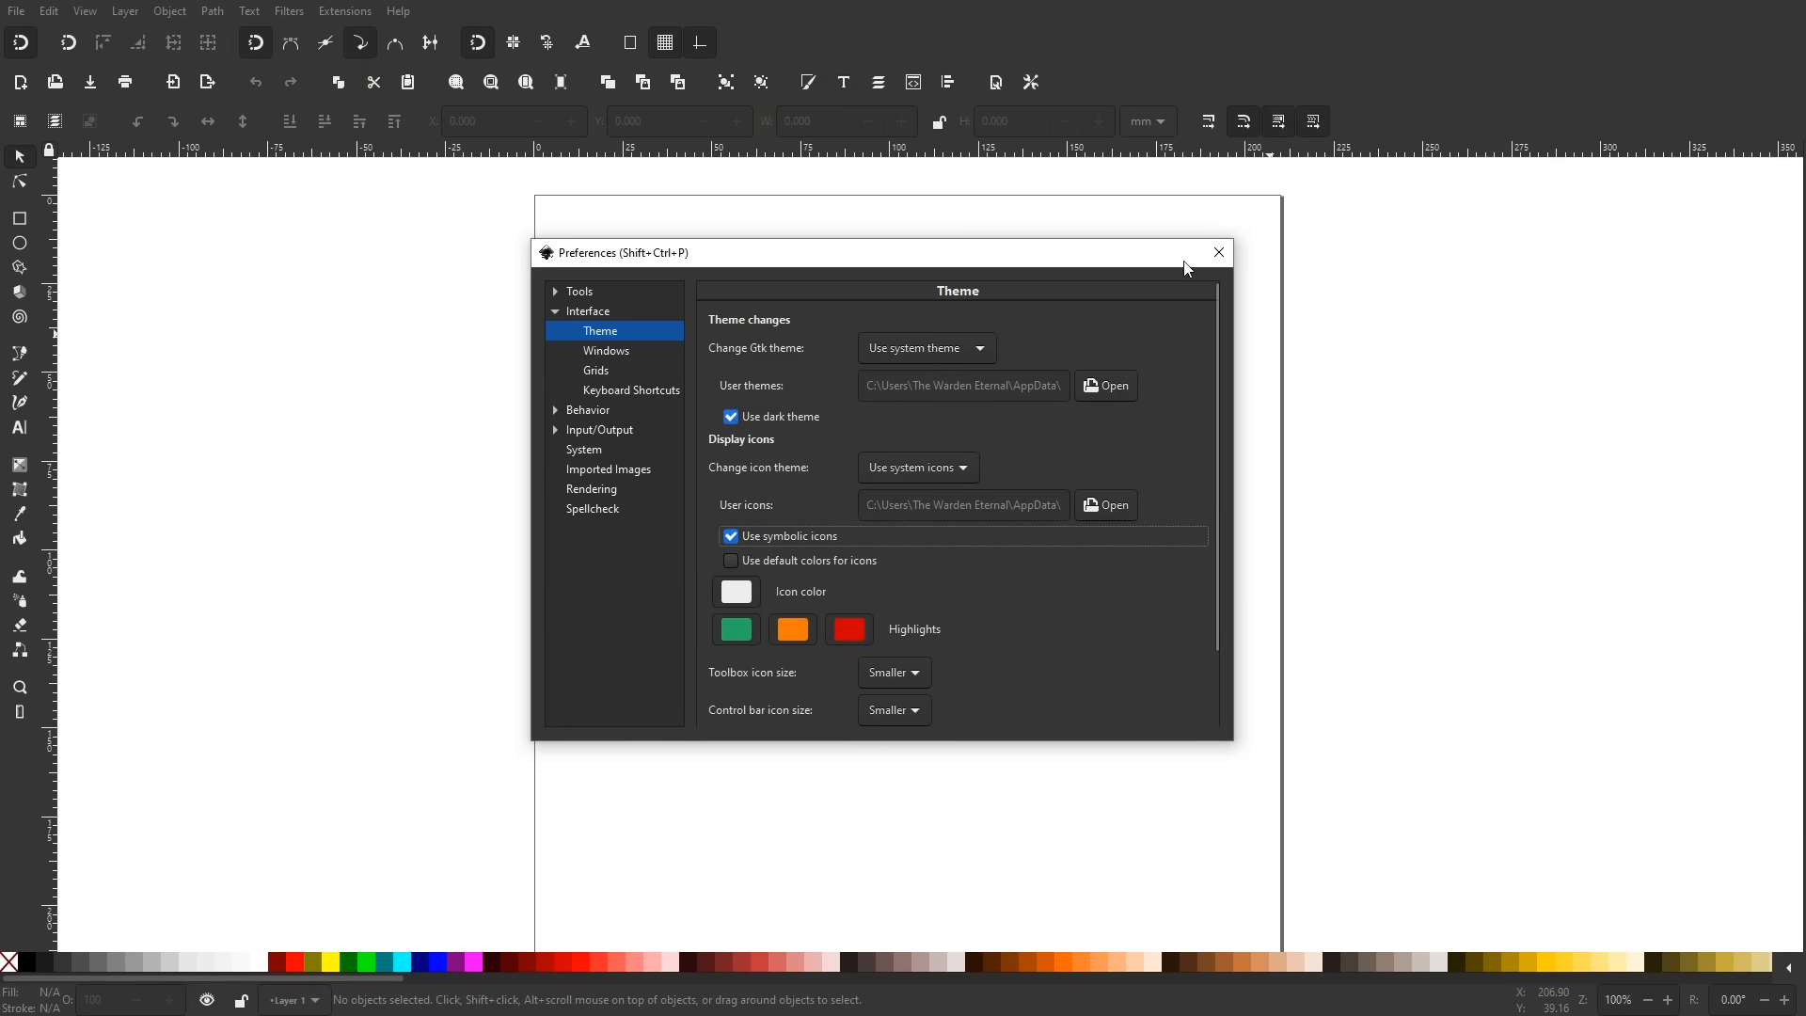
{"action": "left_click", "coordinate": [1216, 252]}
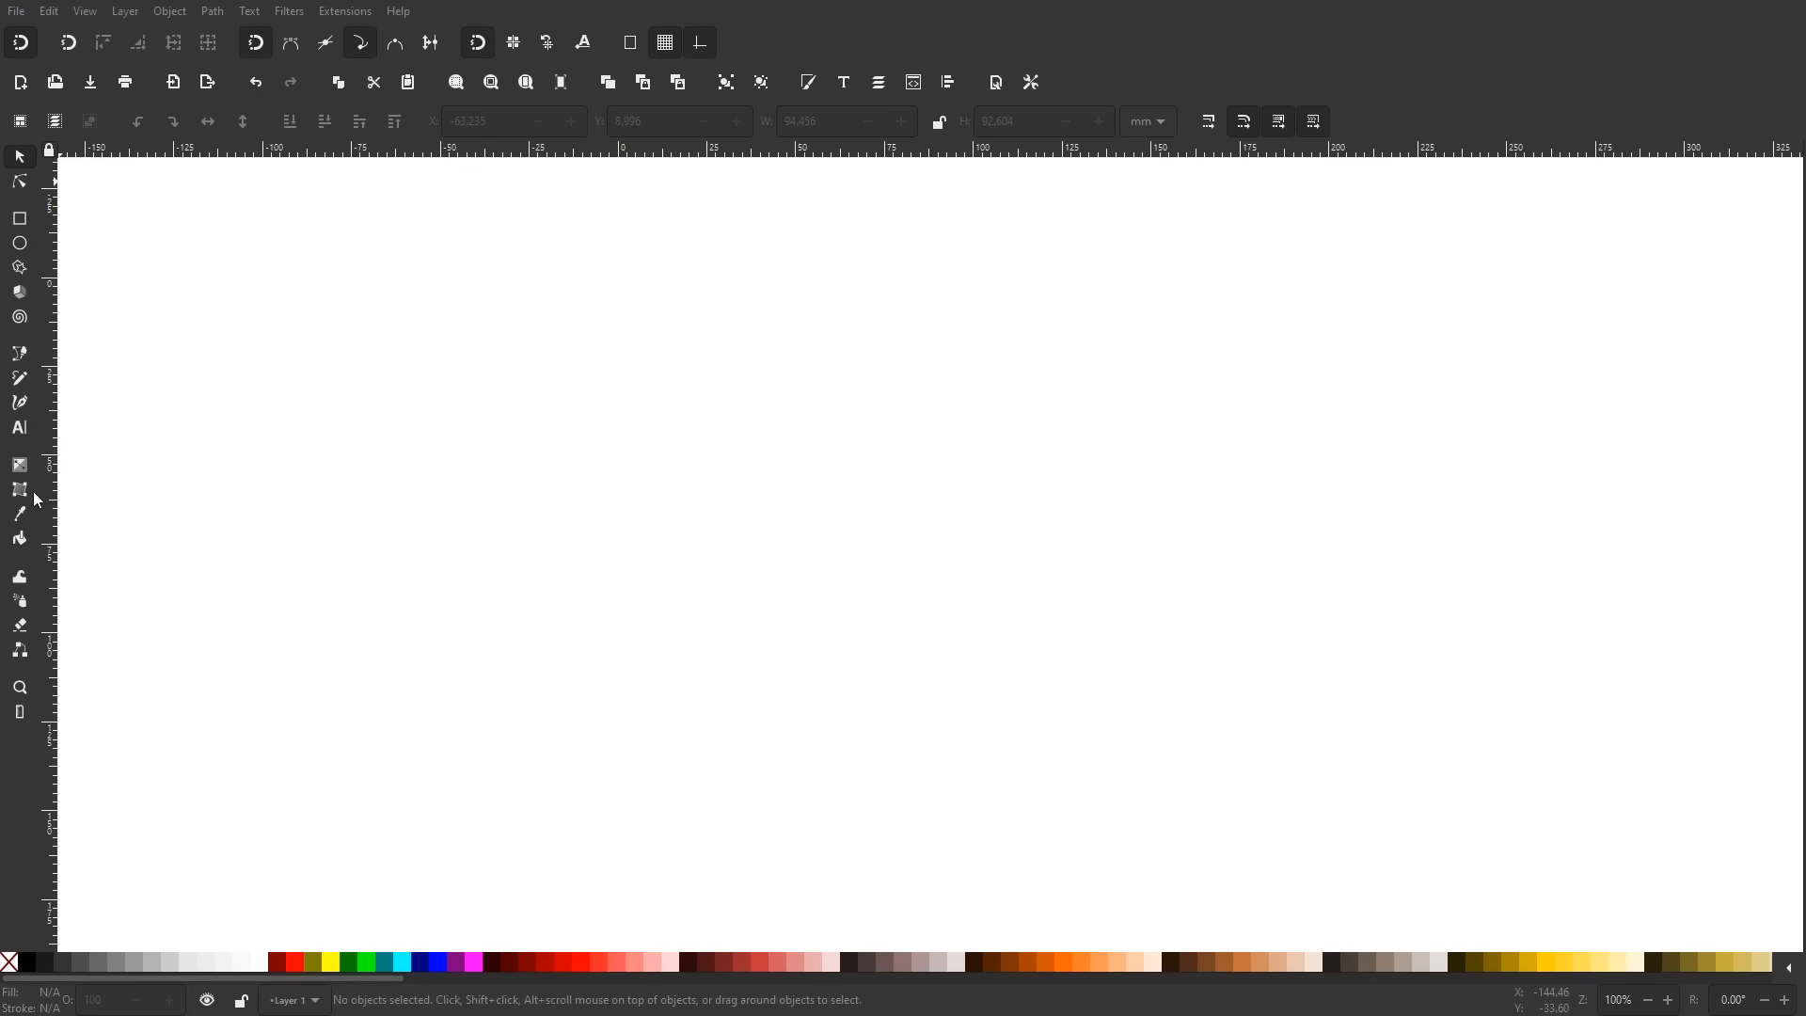
Step: Choose the Star/Polygon tool with star mode for drawing the star
{"action": "left_click", "coordinate": [19, 219]}
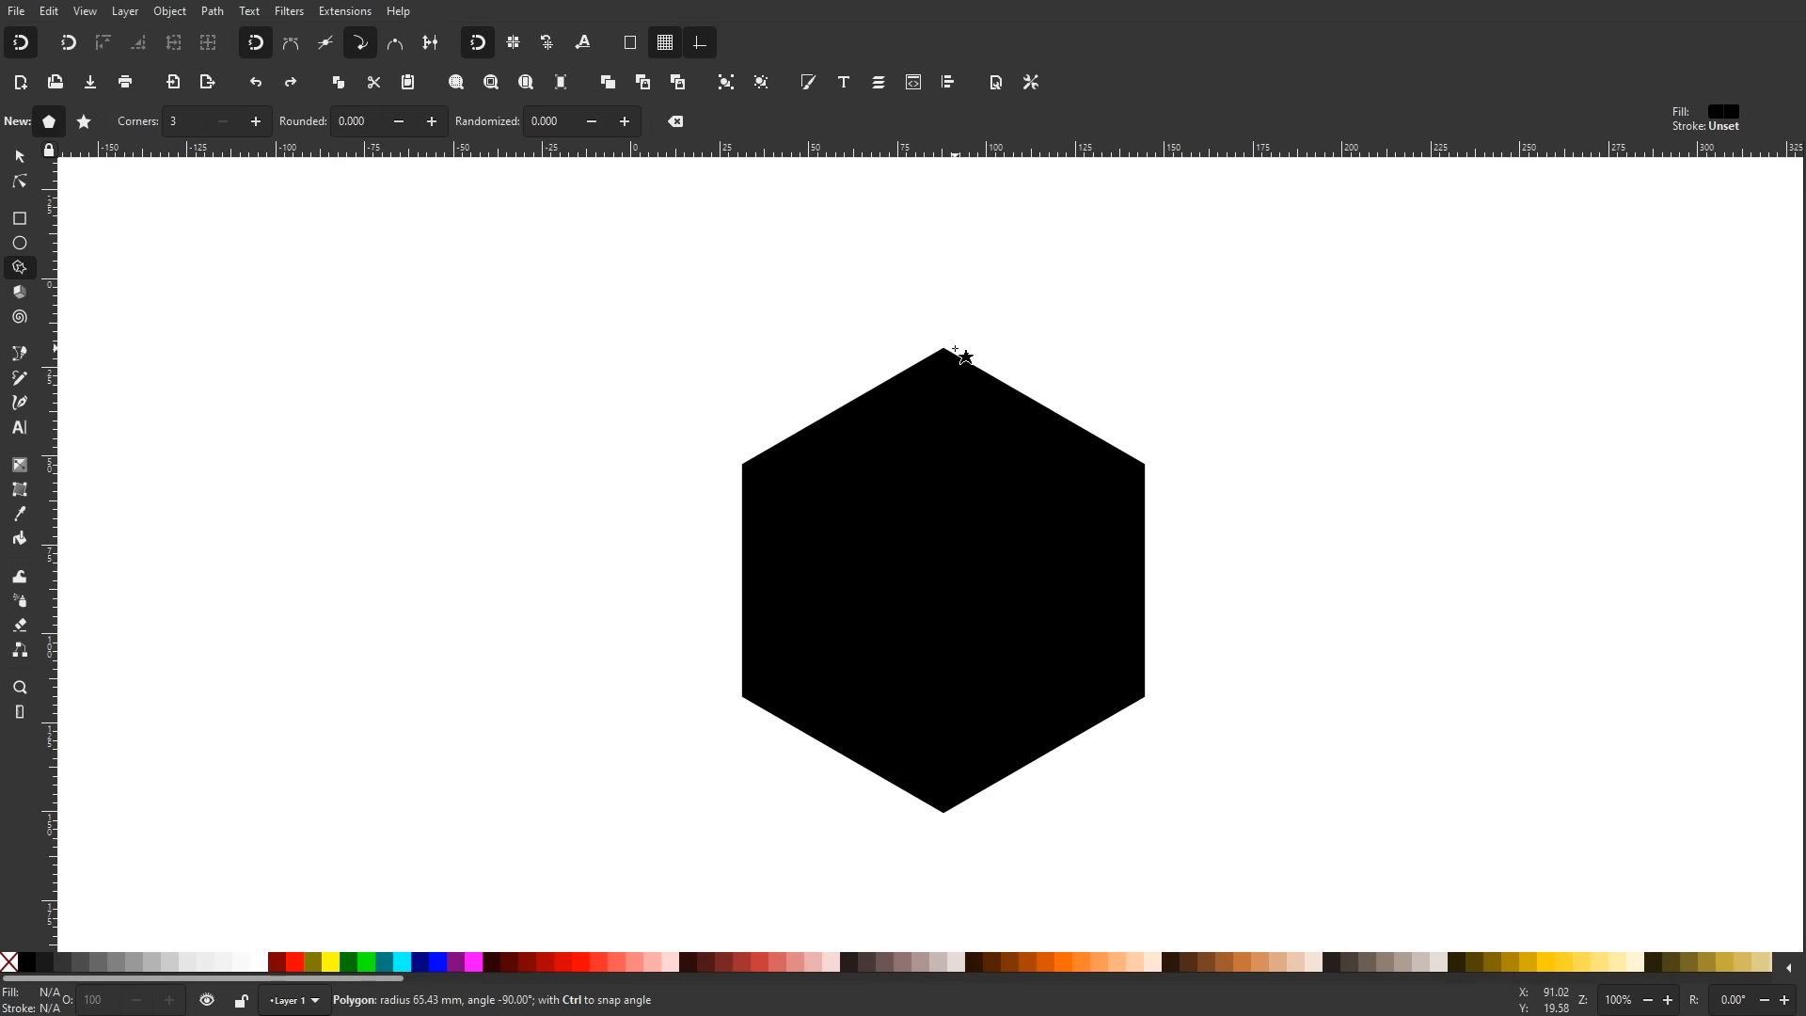
{"action": "left_click", "coordinate": [20, 352]}
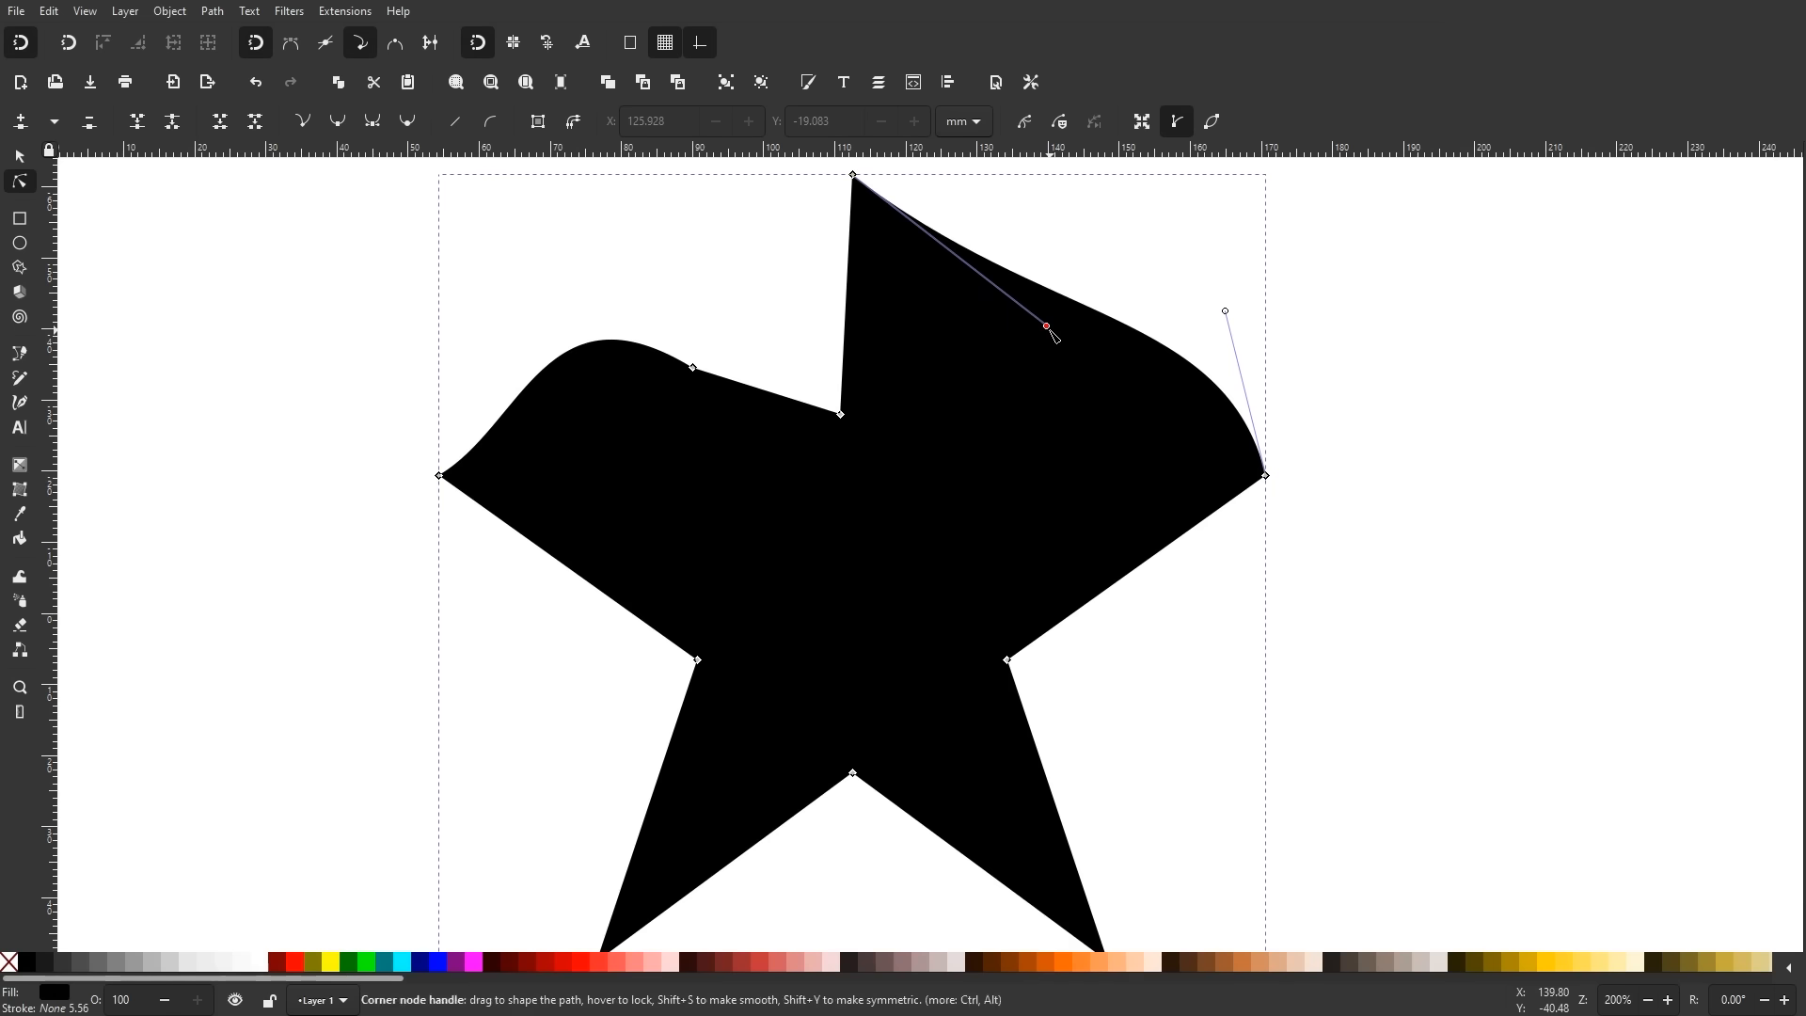
Step: Fill the star with salmon-red from the color palette
{"action": "left_click", "coordinate": [292, 961]}
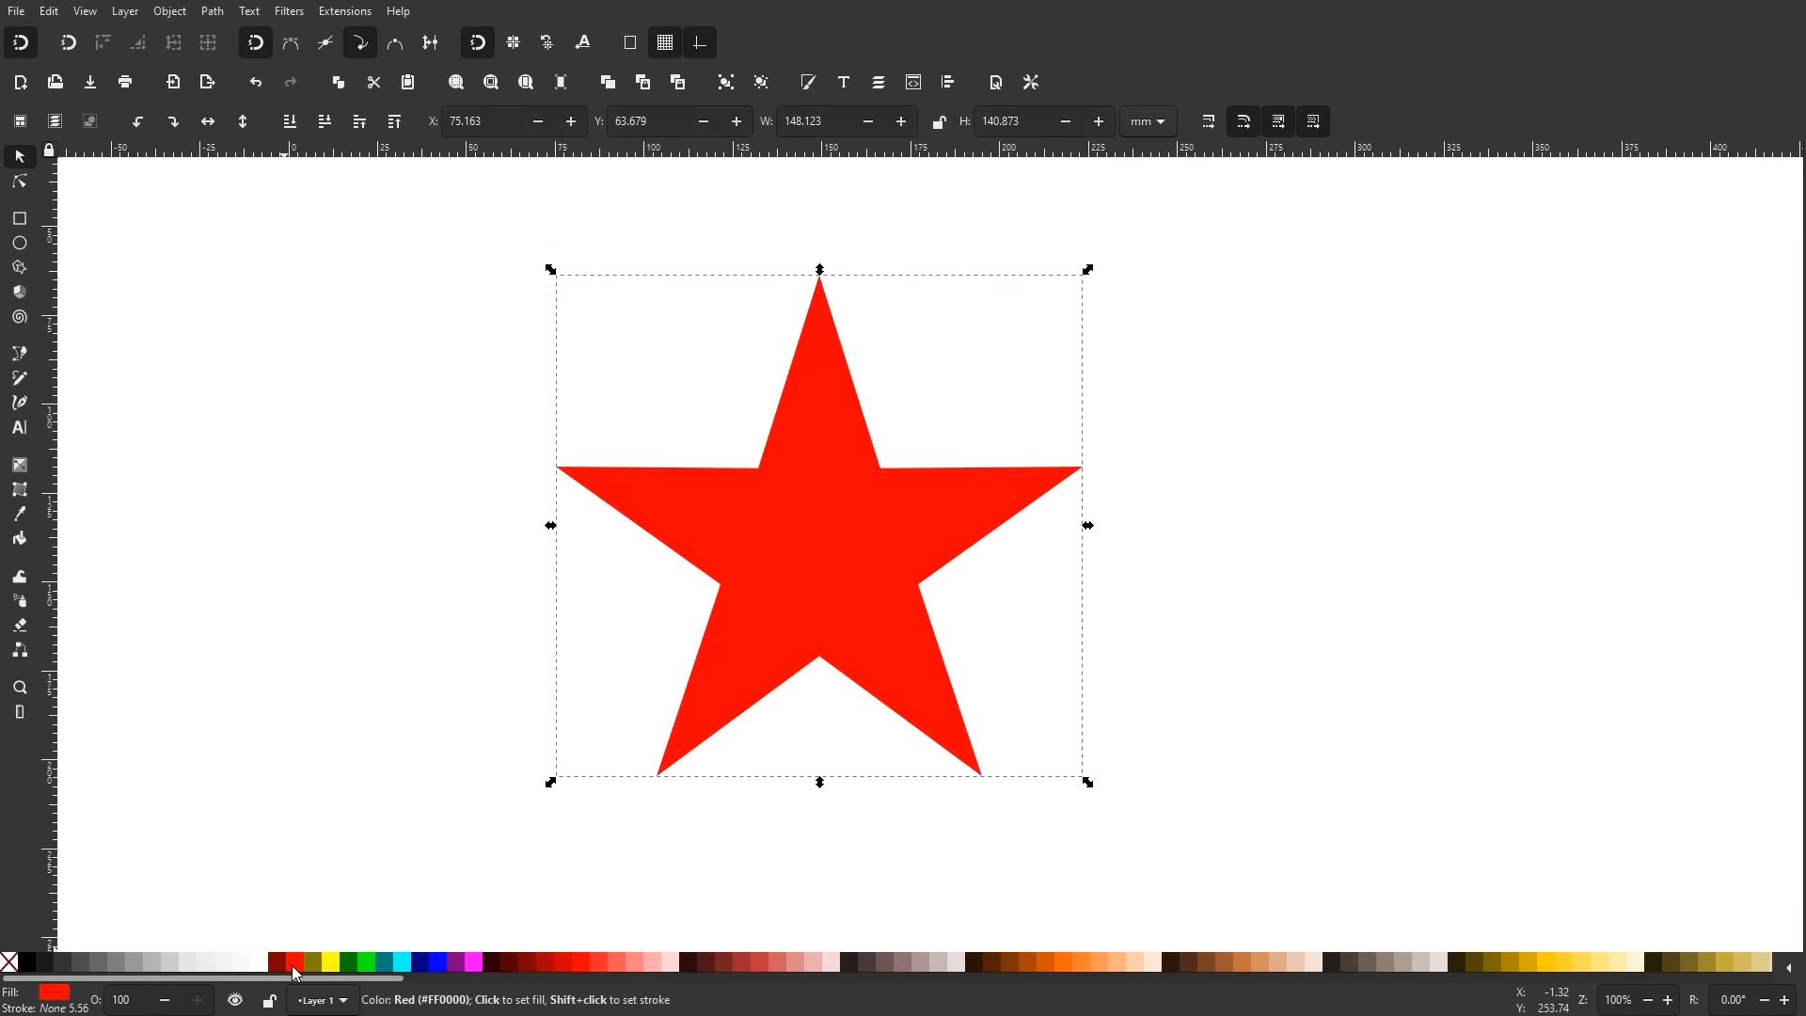
{"action": "left_click", "coordinate": [436, 963]}
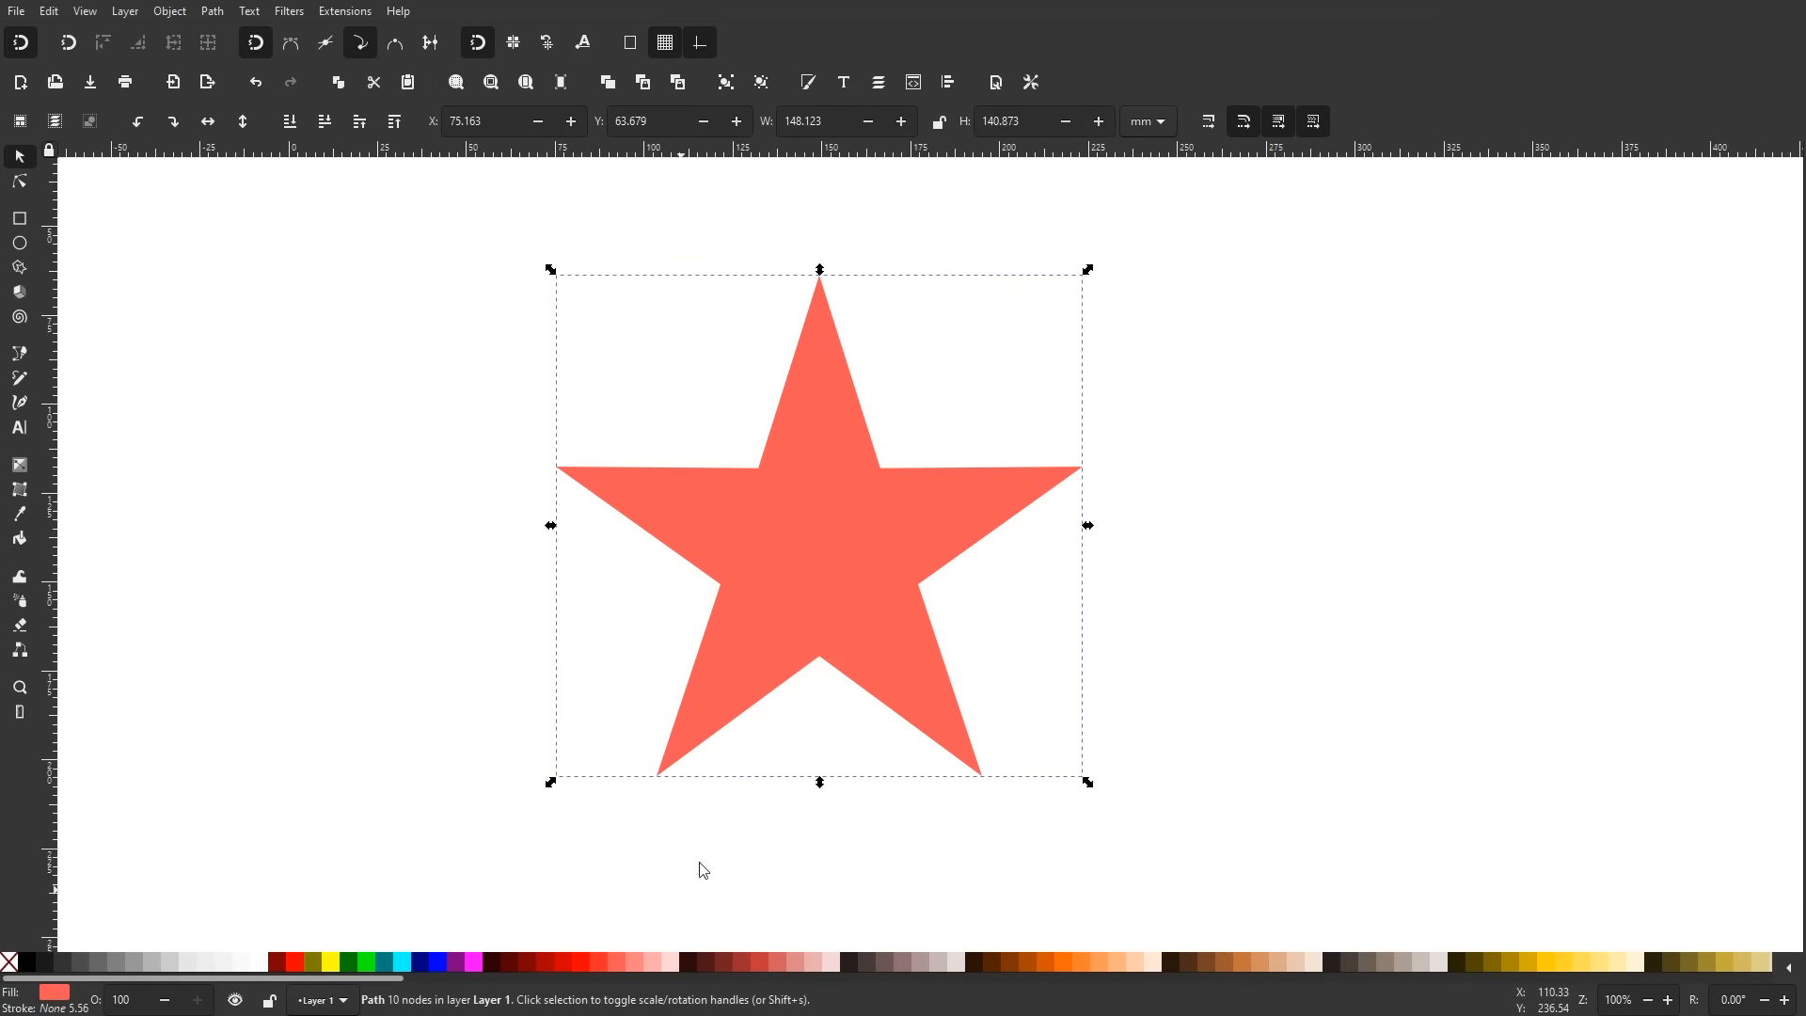
{"action": "mouse_move", "coordinate": [806, 72]}
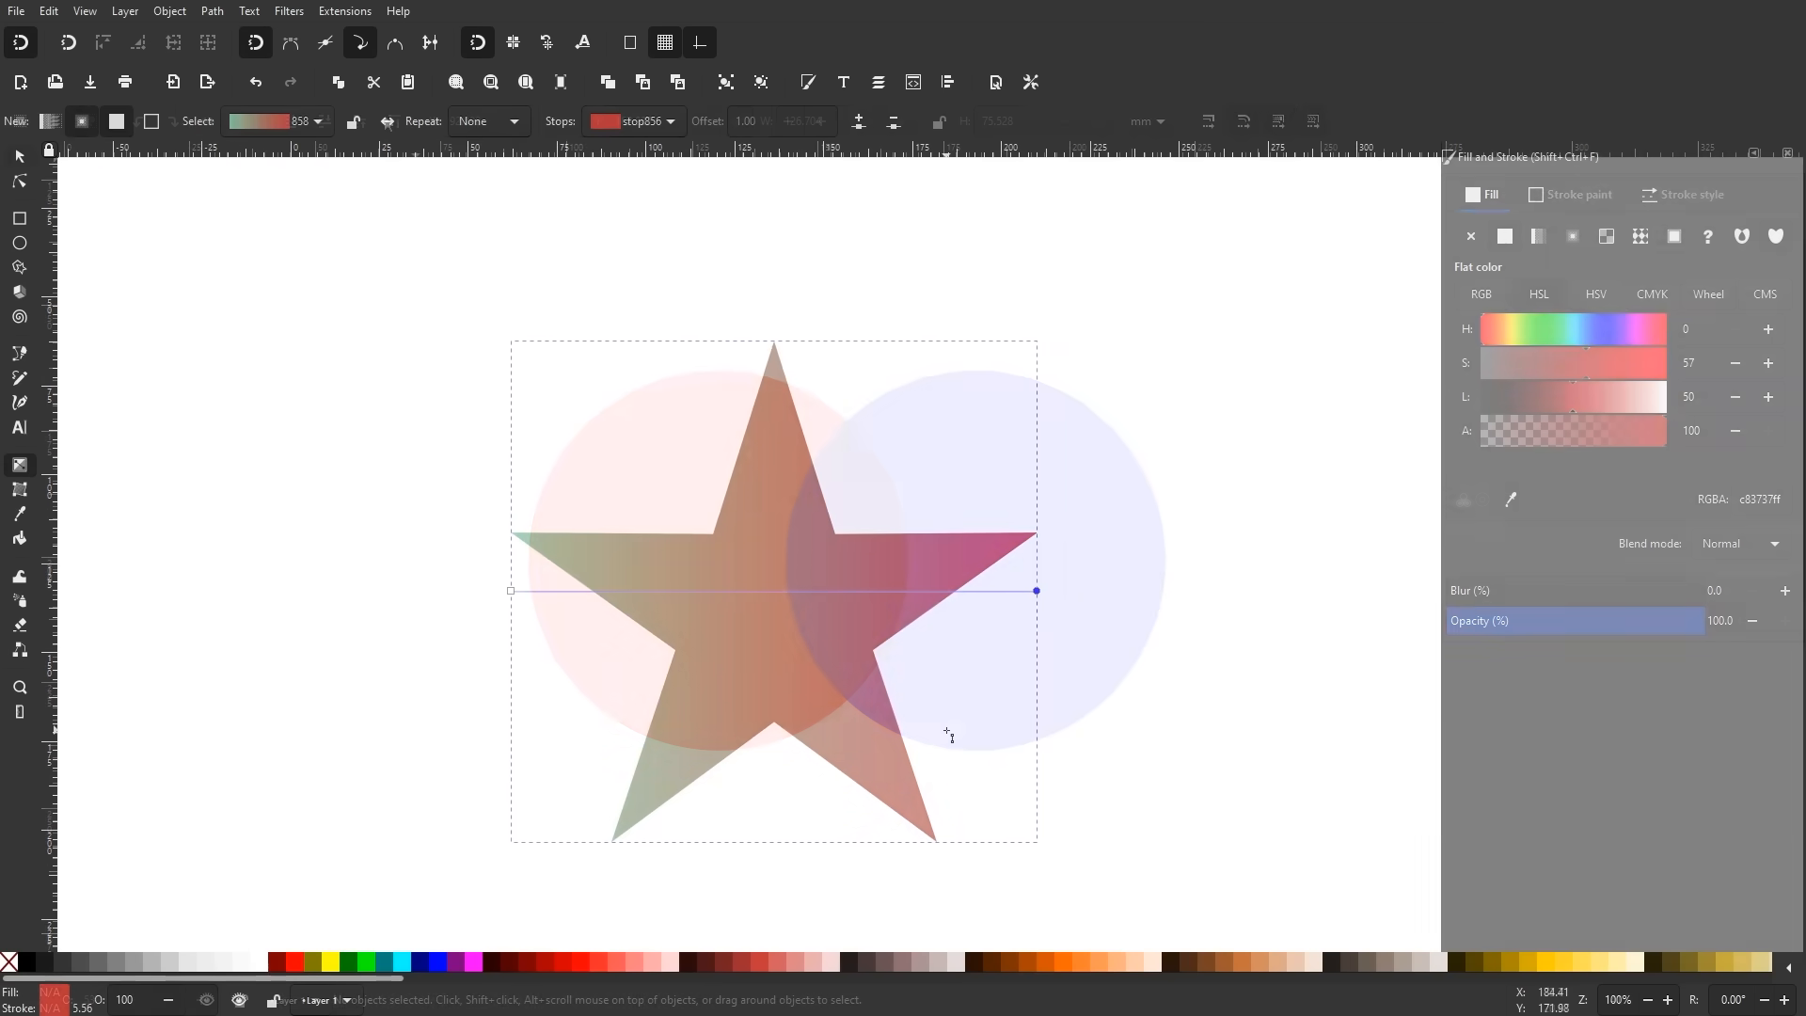
Step: Bring up the Path menu's operations for the overlapping red and blue circles
{"action": "left_click", "coordinate": [210, 10]}
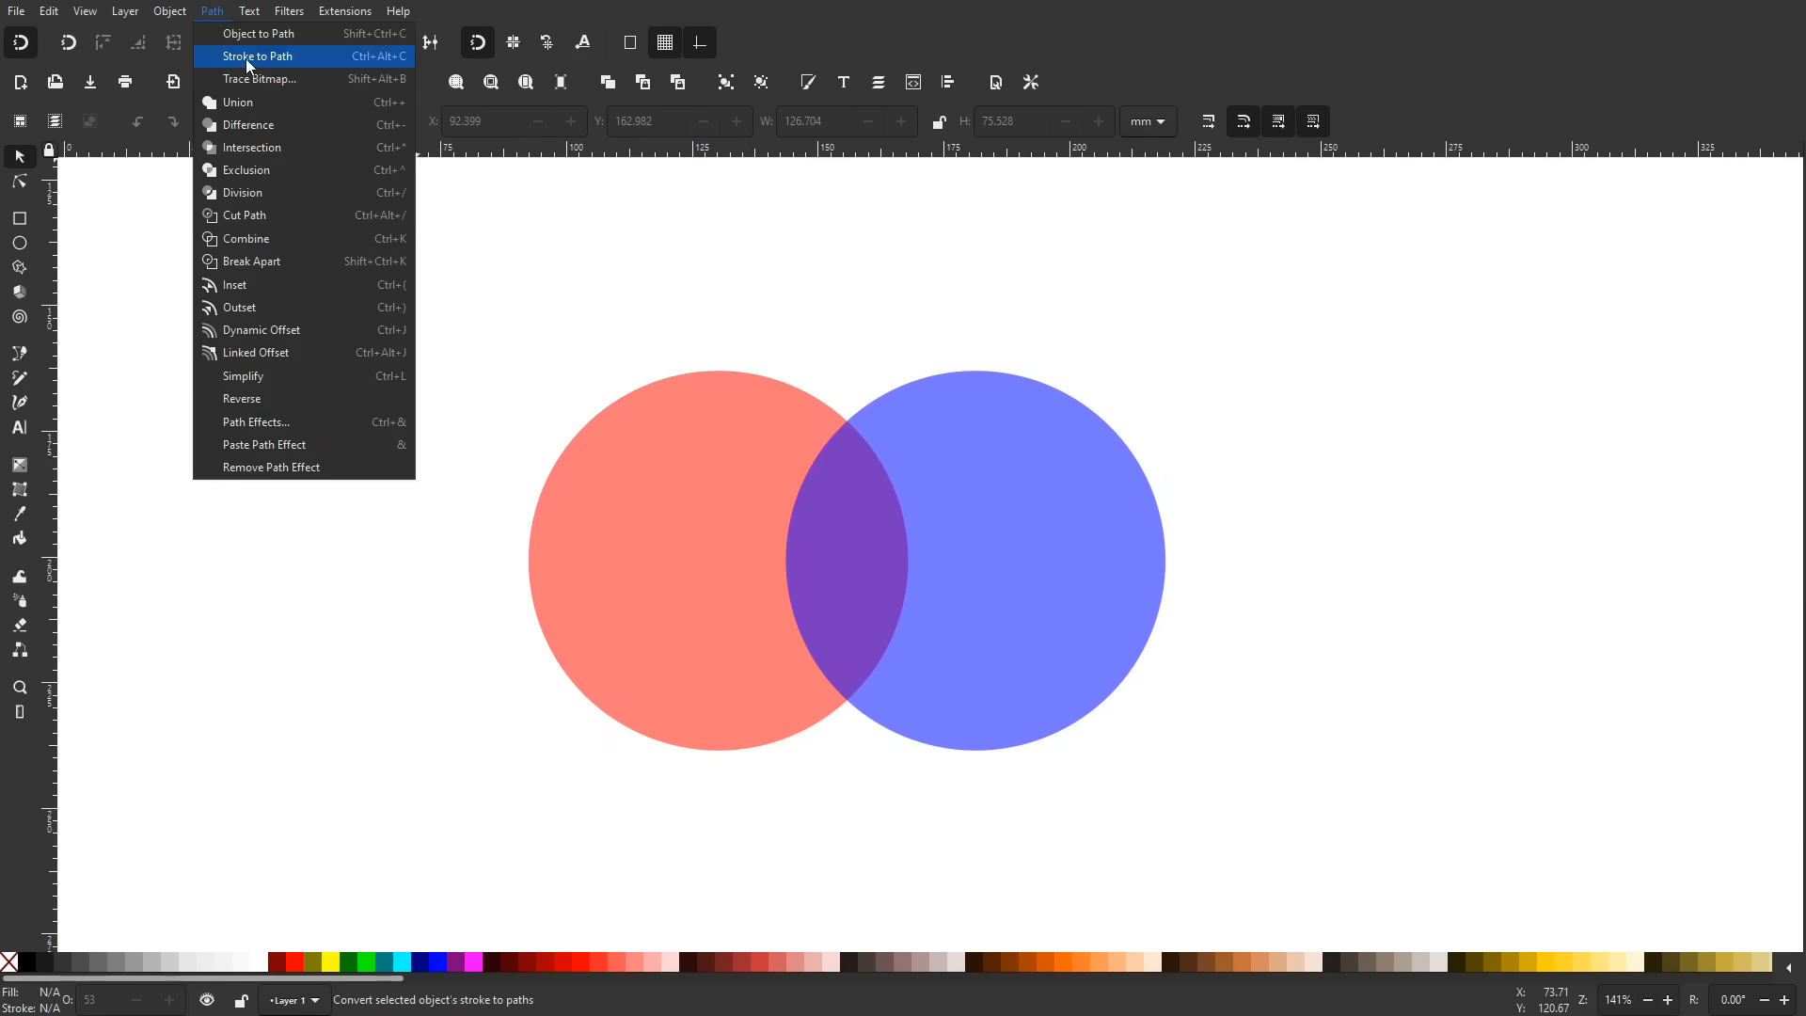
{"action": "mouse_move", "coordinate": [276, 124]}
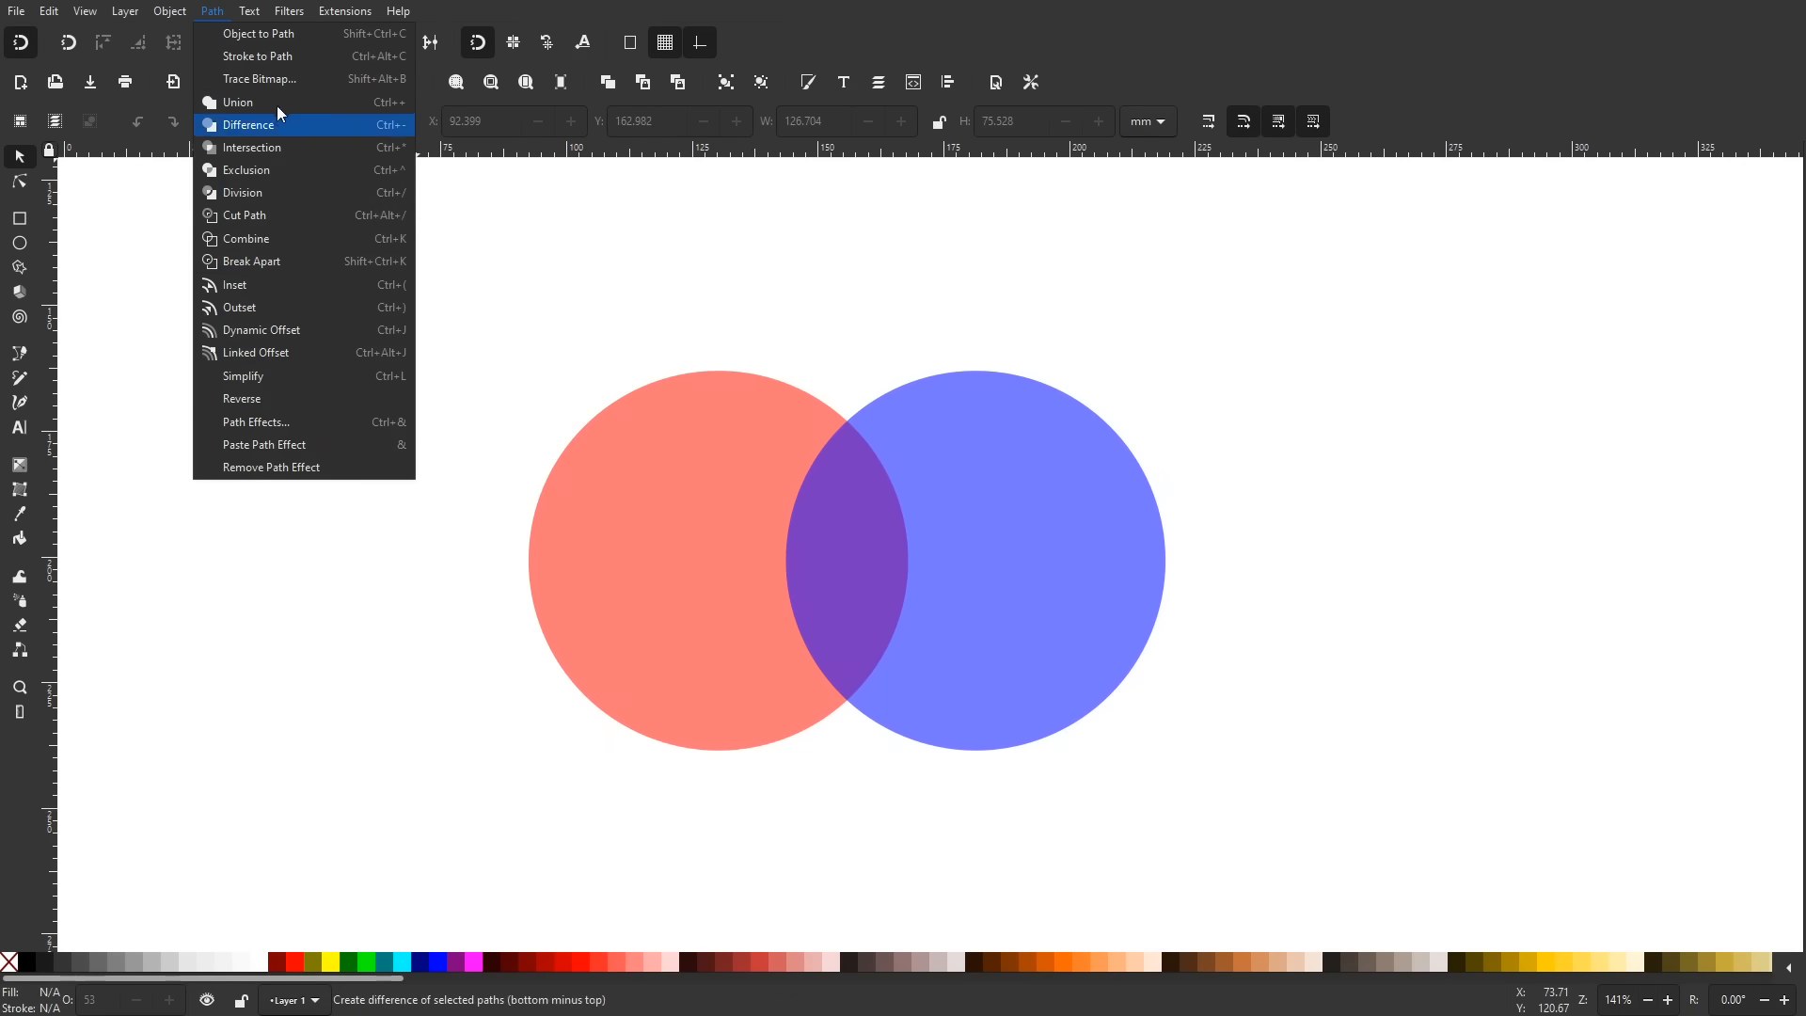
{"action": "mouse_move", "coordinate": [1579, 714]}
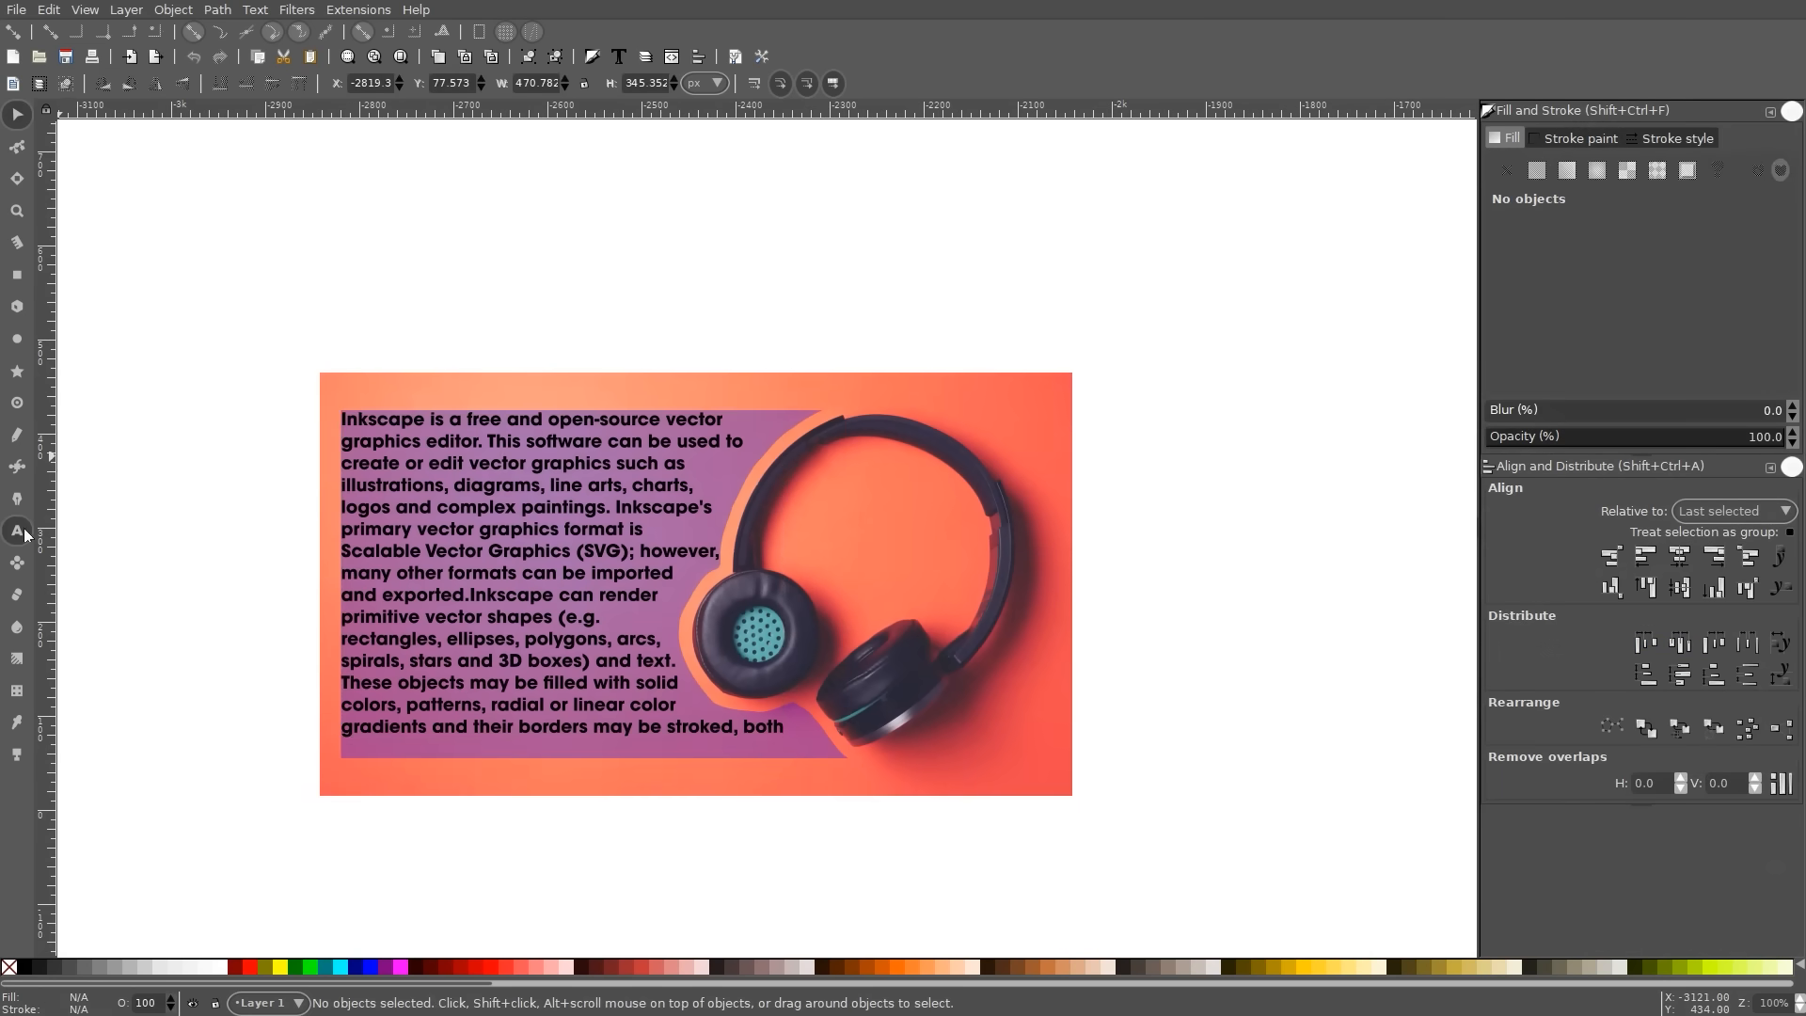
Step: Edit the bold Inkscape paragraph with the Text tool to flow it into the purple shape
{"action": "left_click", "coordinate": [17, 530]}
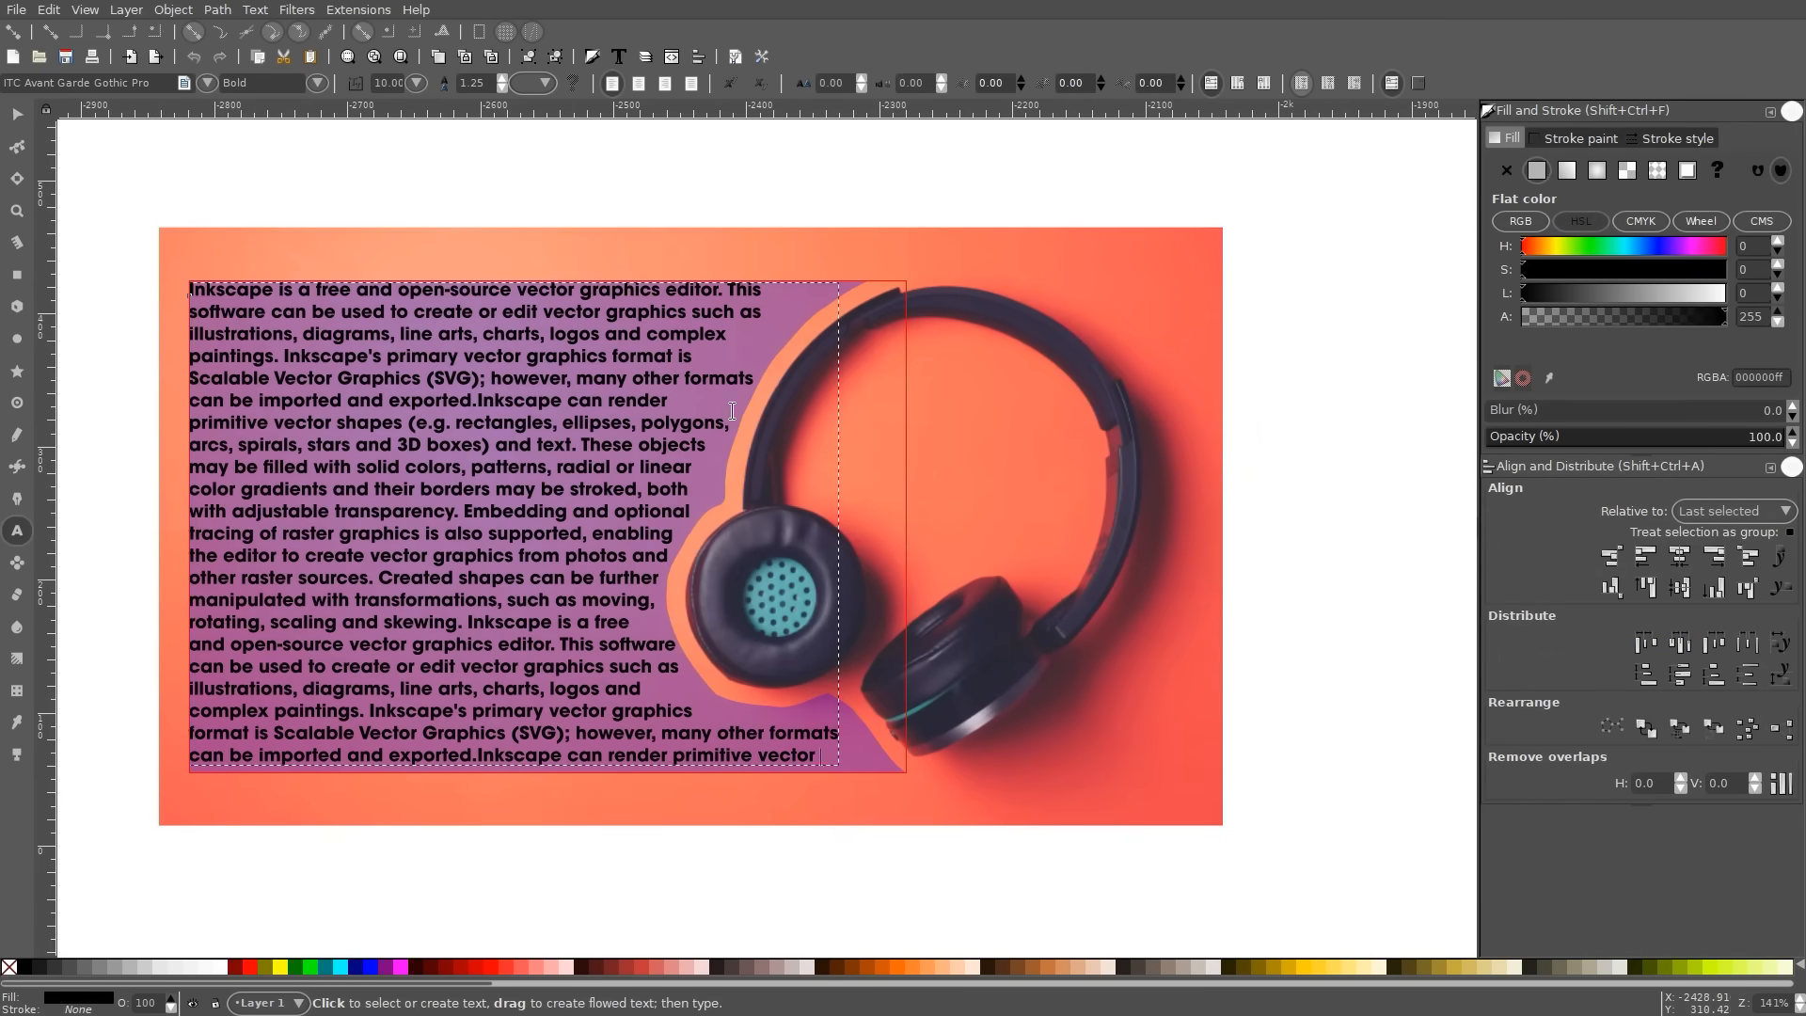
{"action": "left_click", "coordinate": [692, 82]}
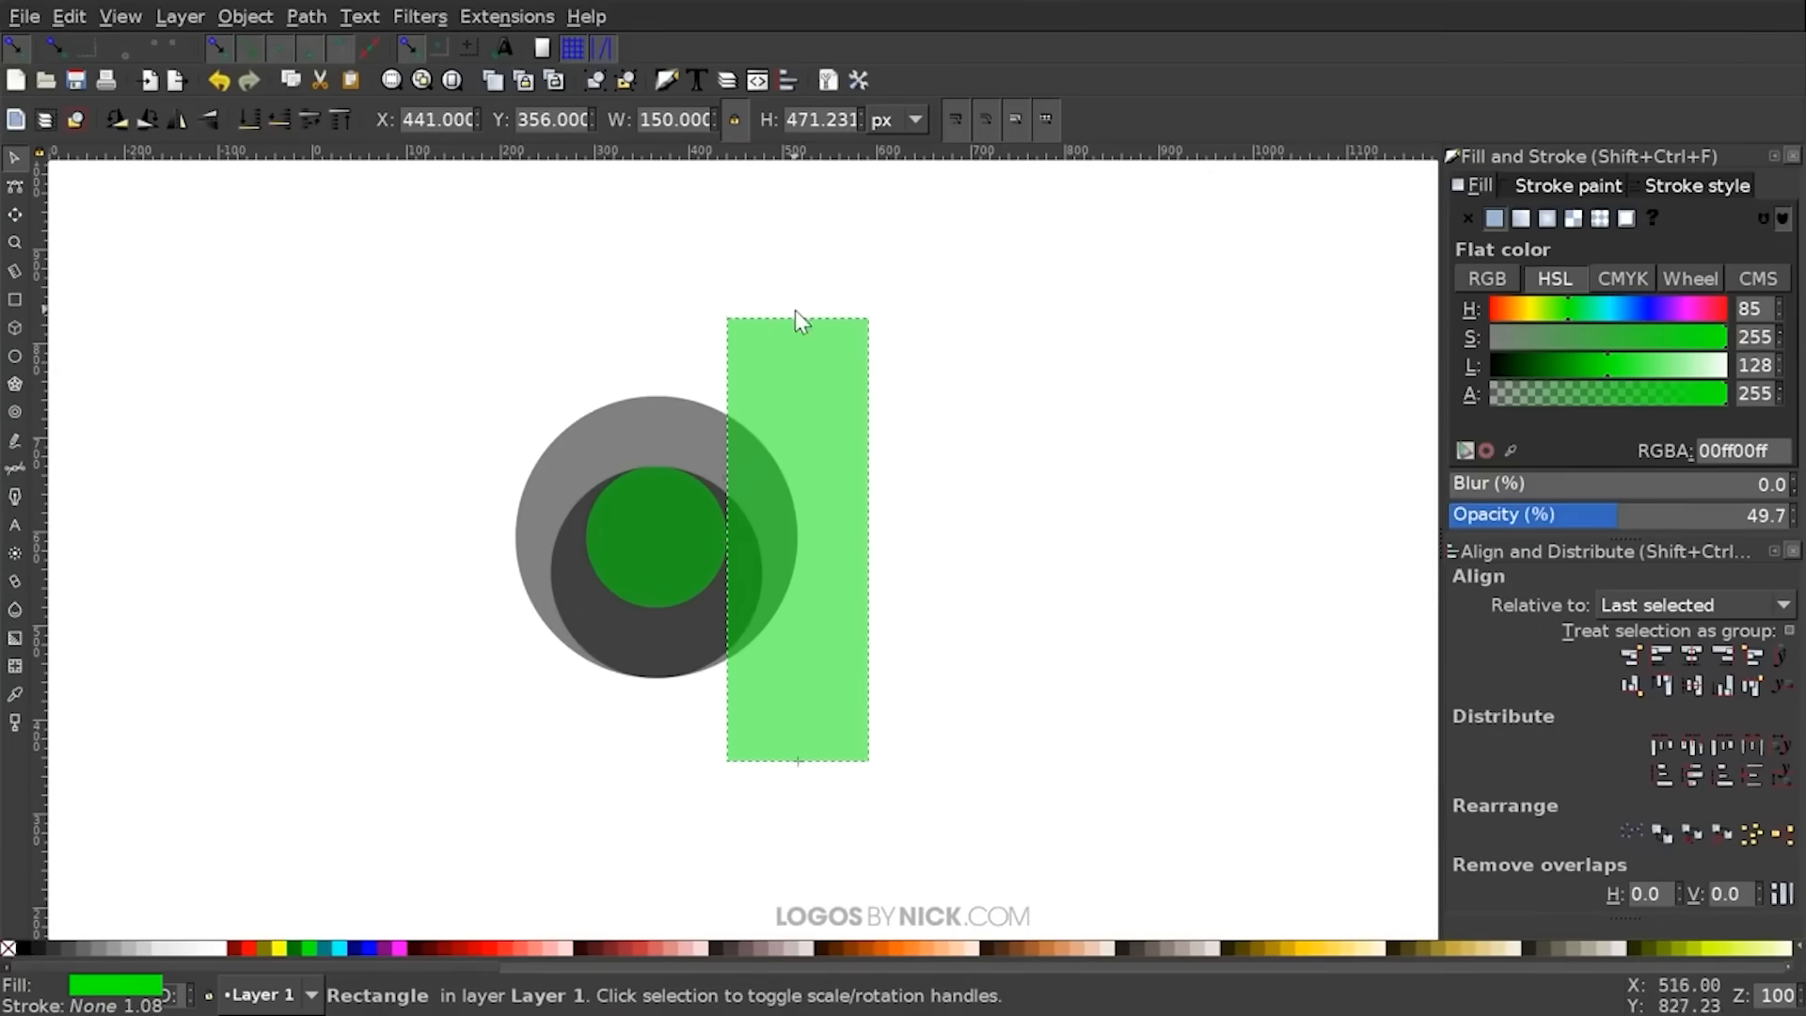
Step: Curve the green bar's right edge, then union the selected shapes from the Path menu
{"action": "left_click", "coordinate": [15, 469]}
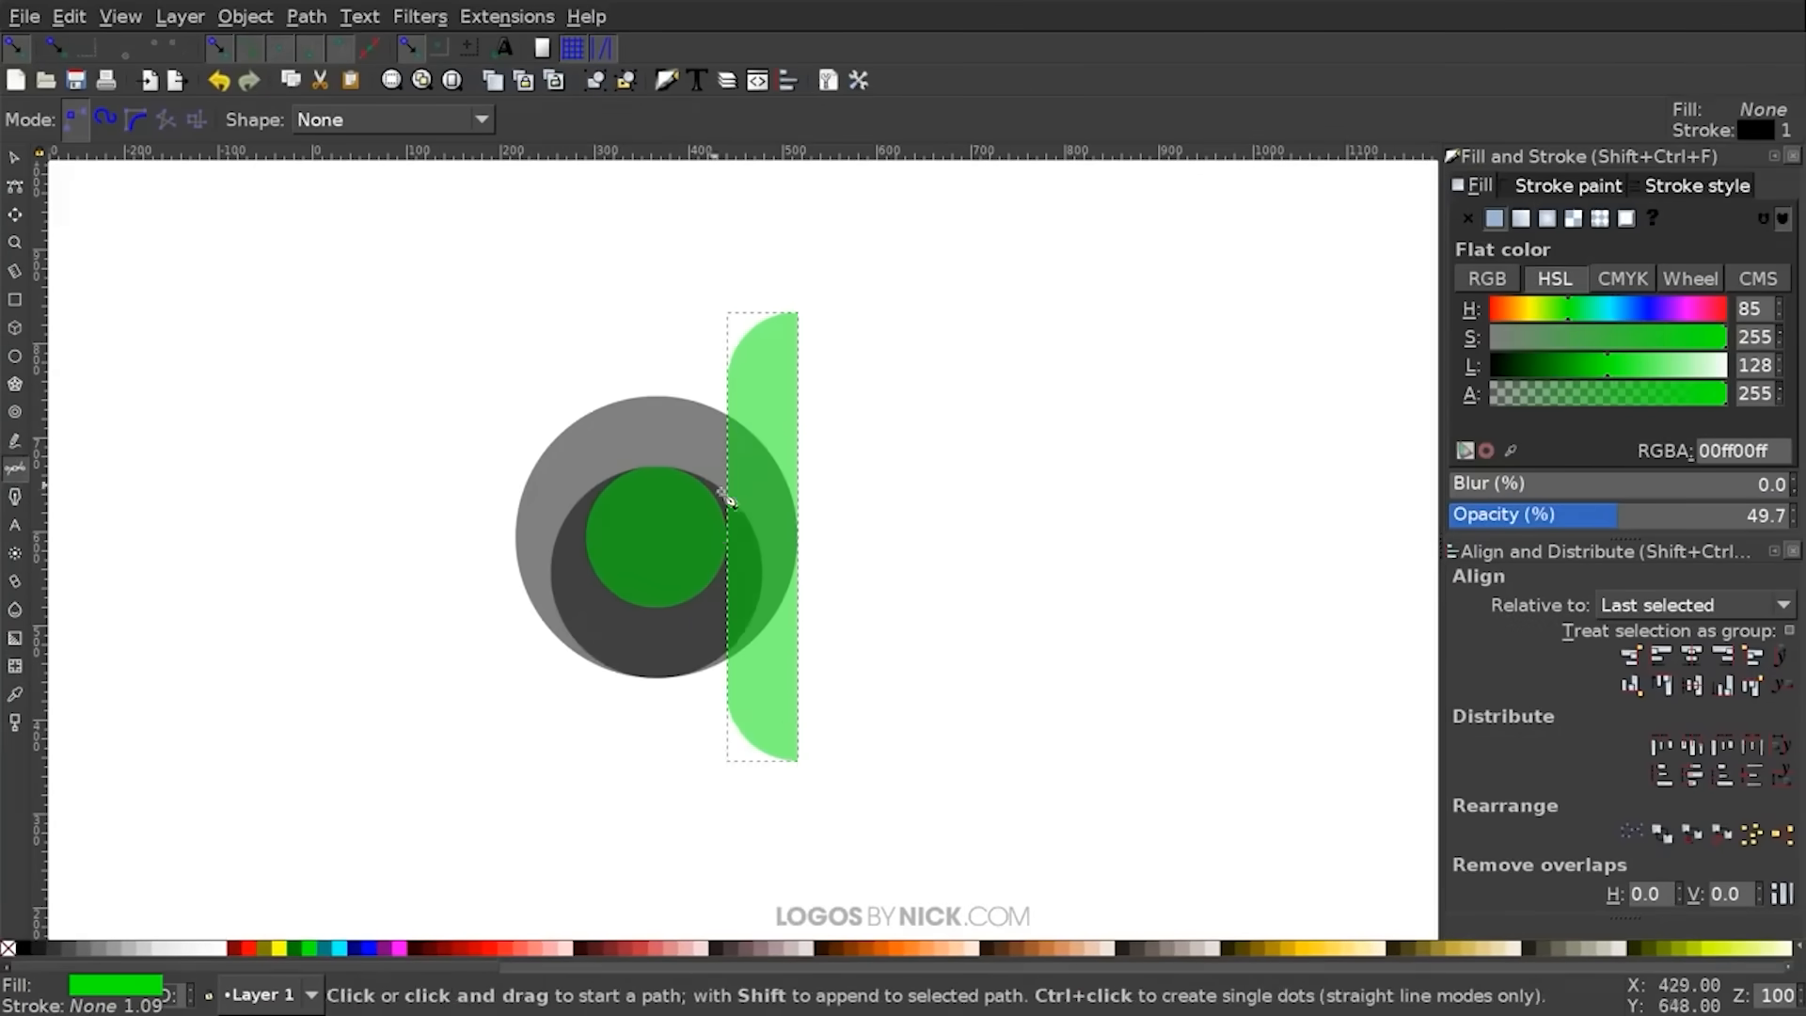
{"action": "left_click", "coordinate": [305, 16]}
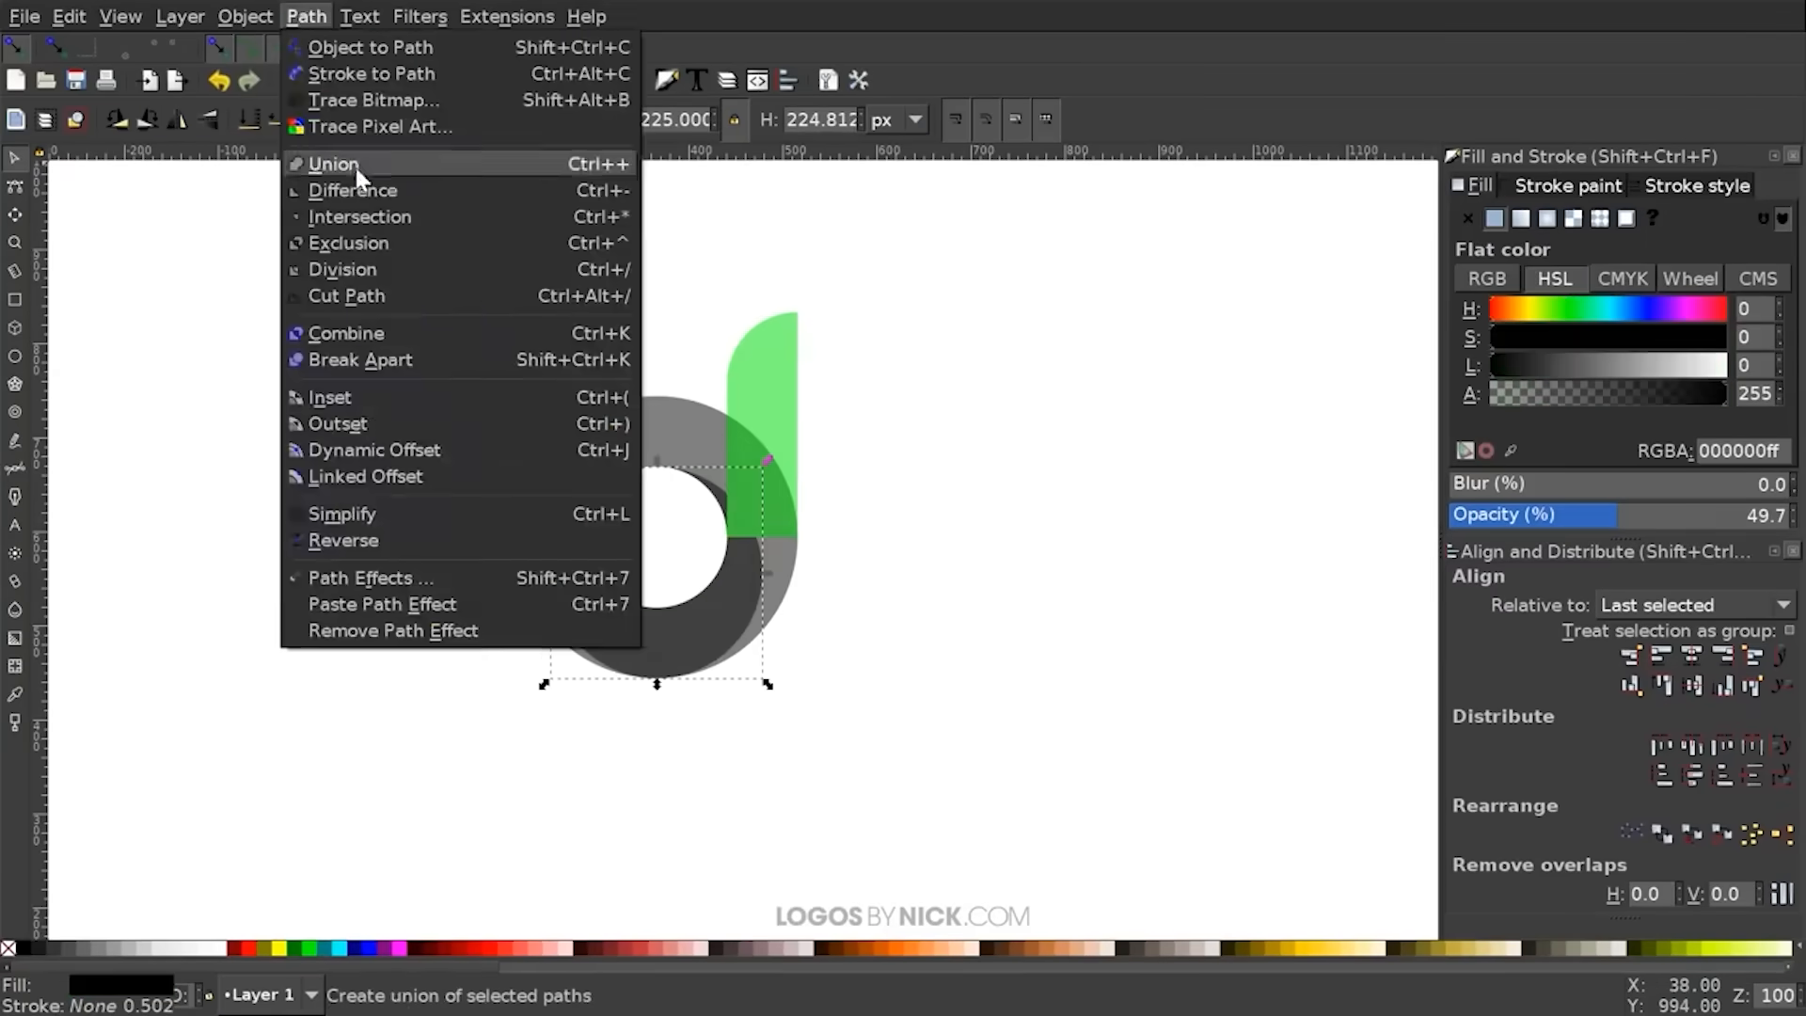
{"action": "left_click", "coordinate": [333, 163]}
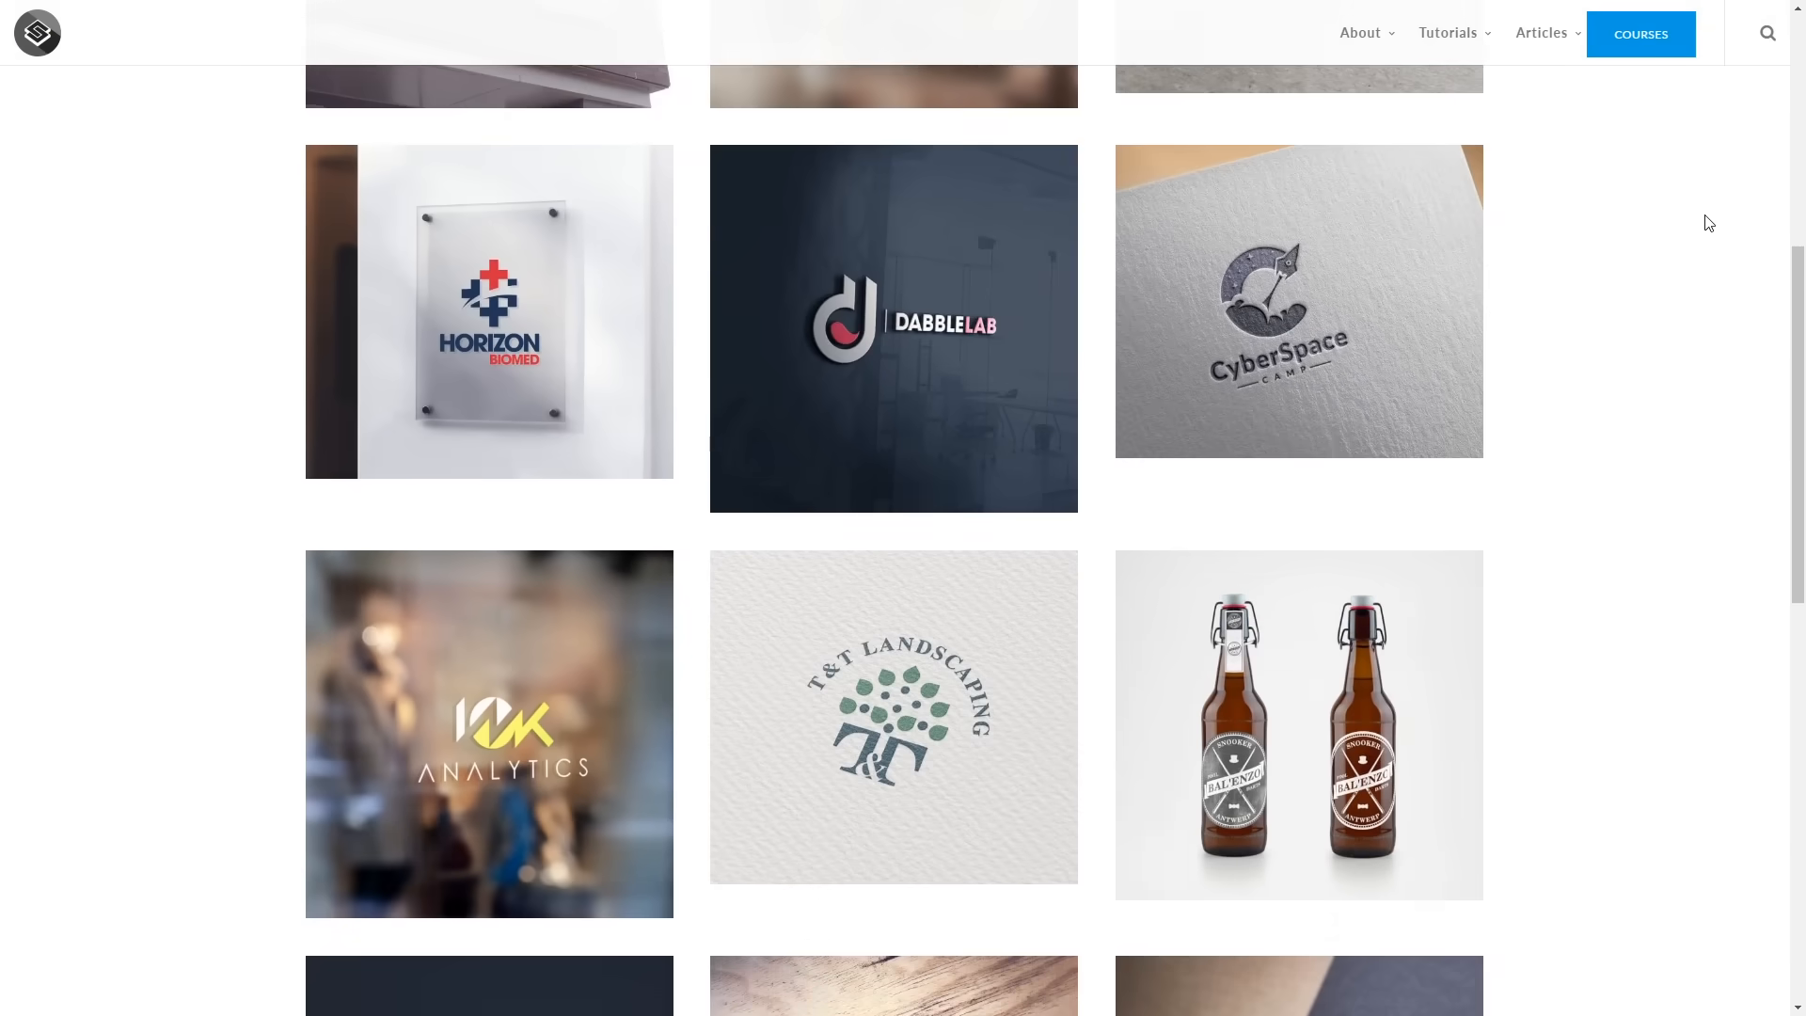
Step: Scroll down the Logos By Nick portfolio and Logo Design Academy pages
{"action": "scroll", "scroll_direction": "down", "scroll_amount": 3}
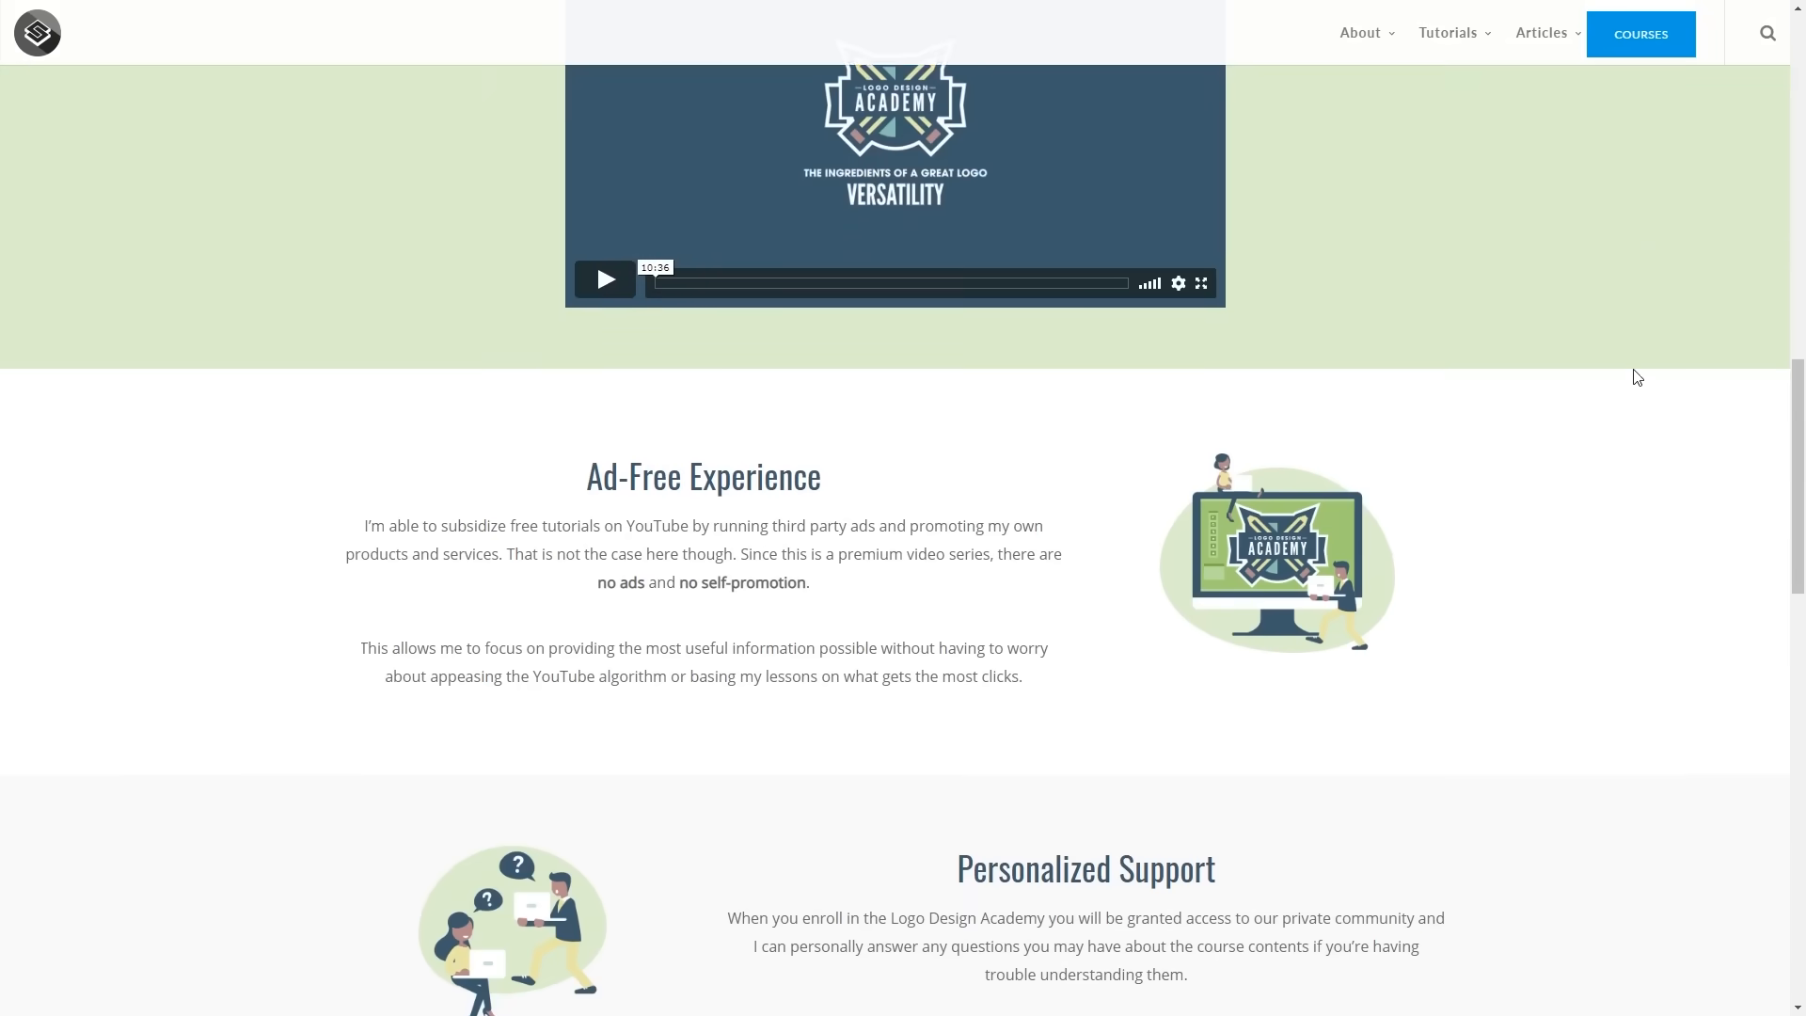
{"action": "scroll", "scroll_direction": "down", "scroll_amount": 3}
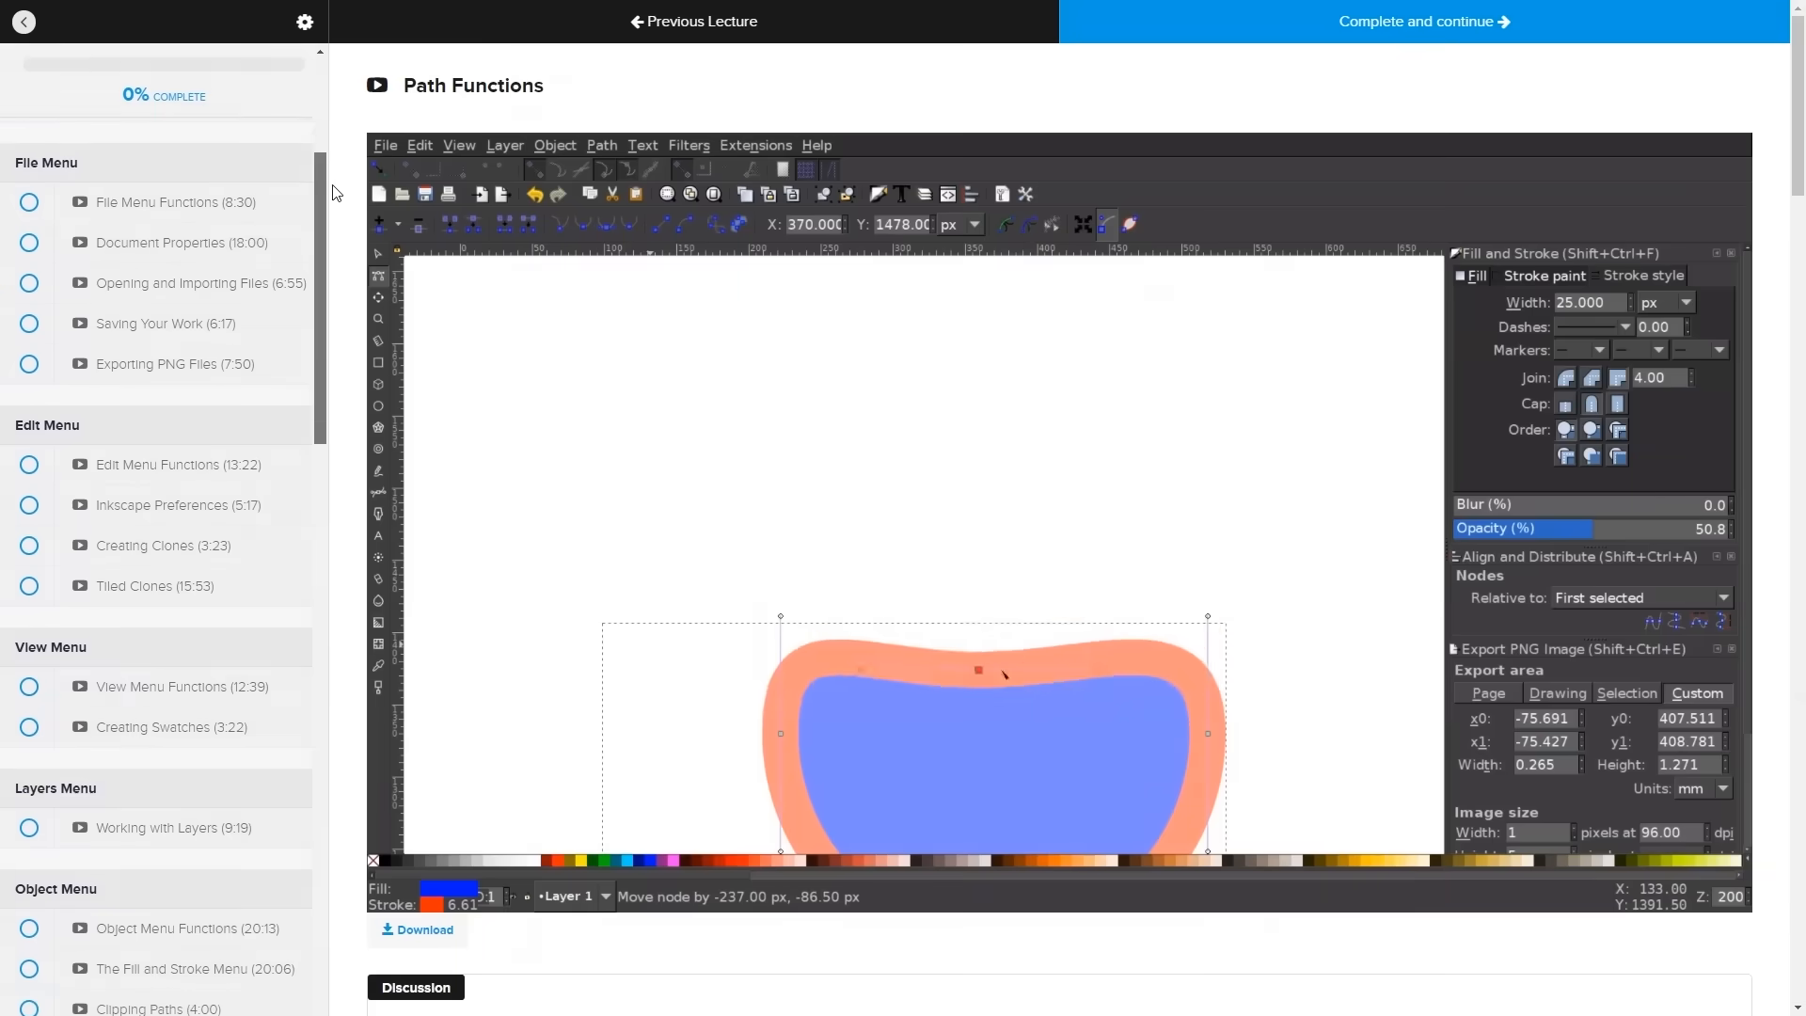
Step: Scroll the Path Functions lecture page down to the Discussion comments
{"action": "scroll", "scroll_direction": "down", "scroll_amount": 3}
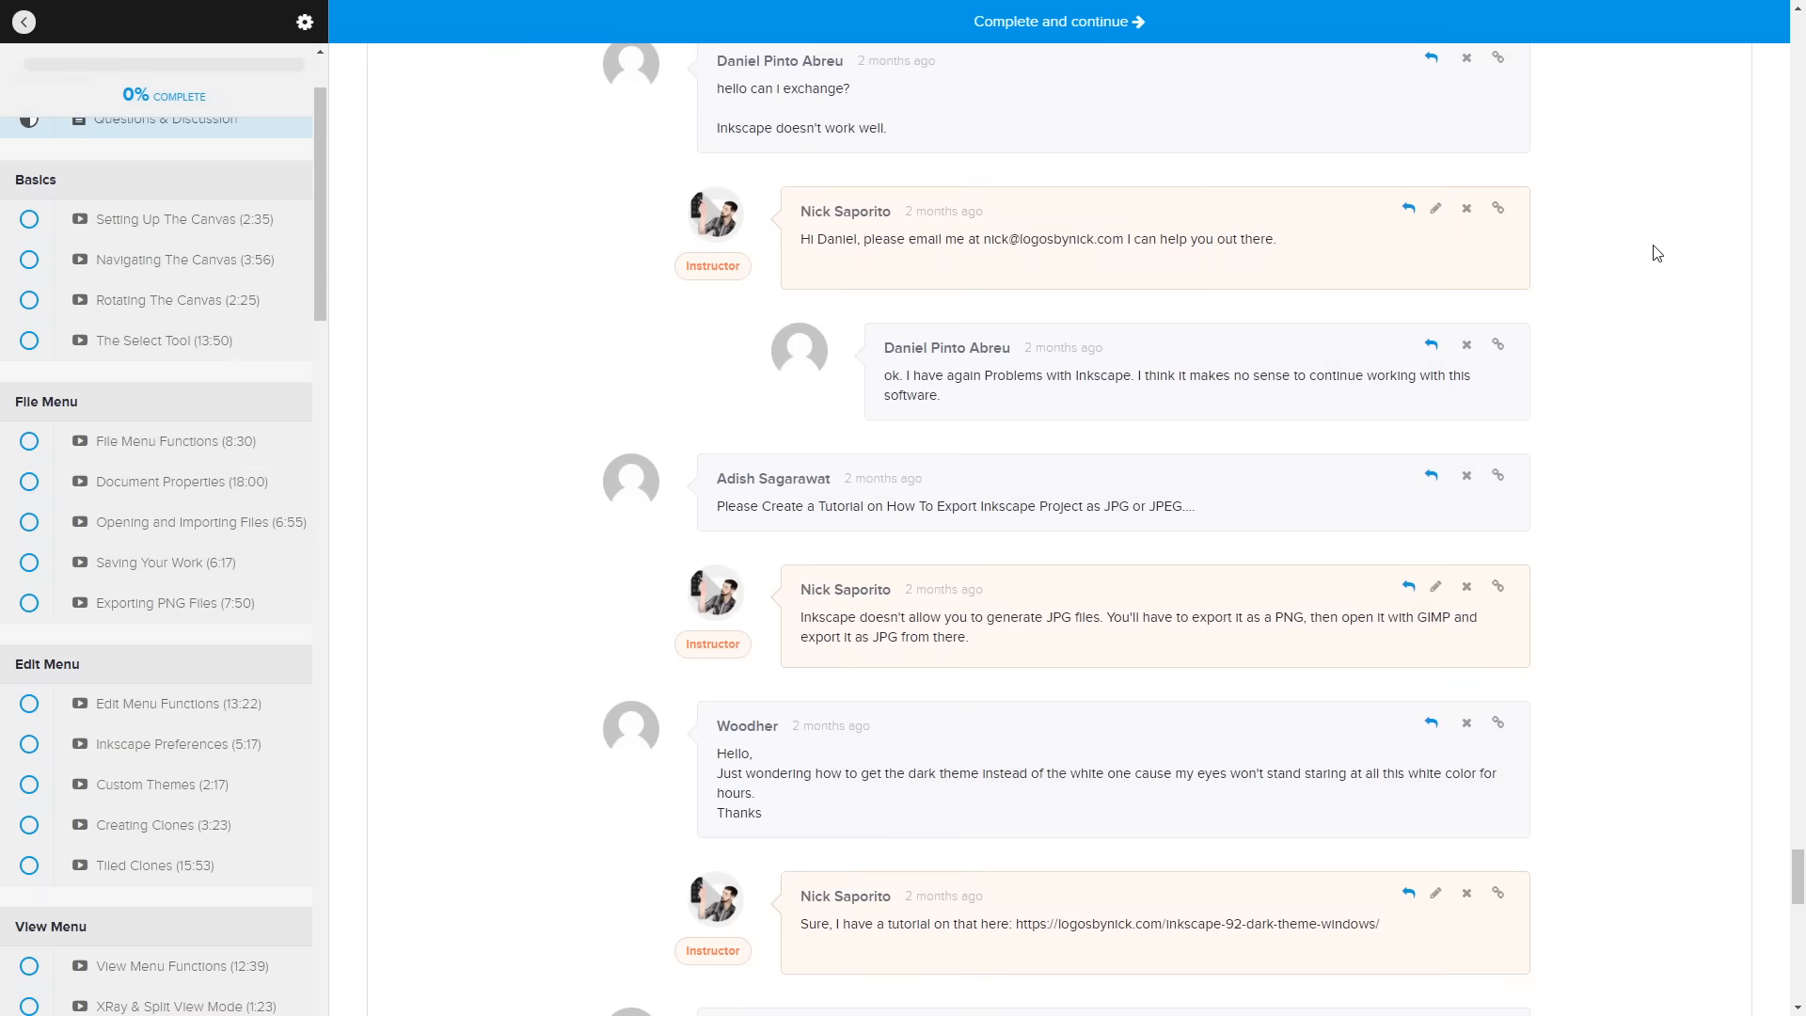
{"action": "scroll", "scroll_direction": "down", "scroll_amount": 3}
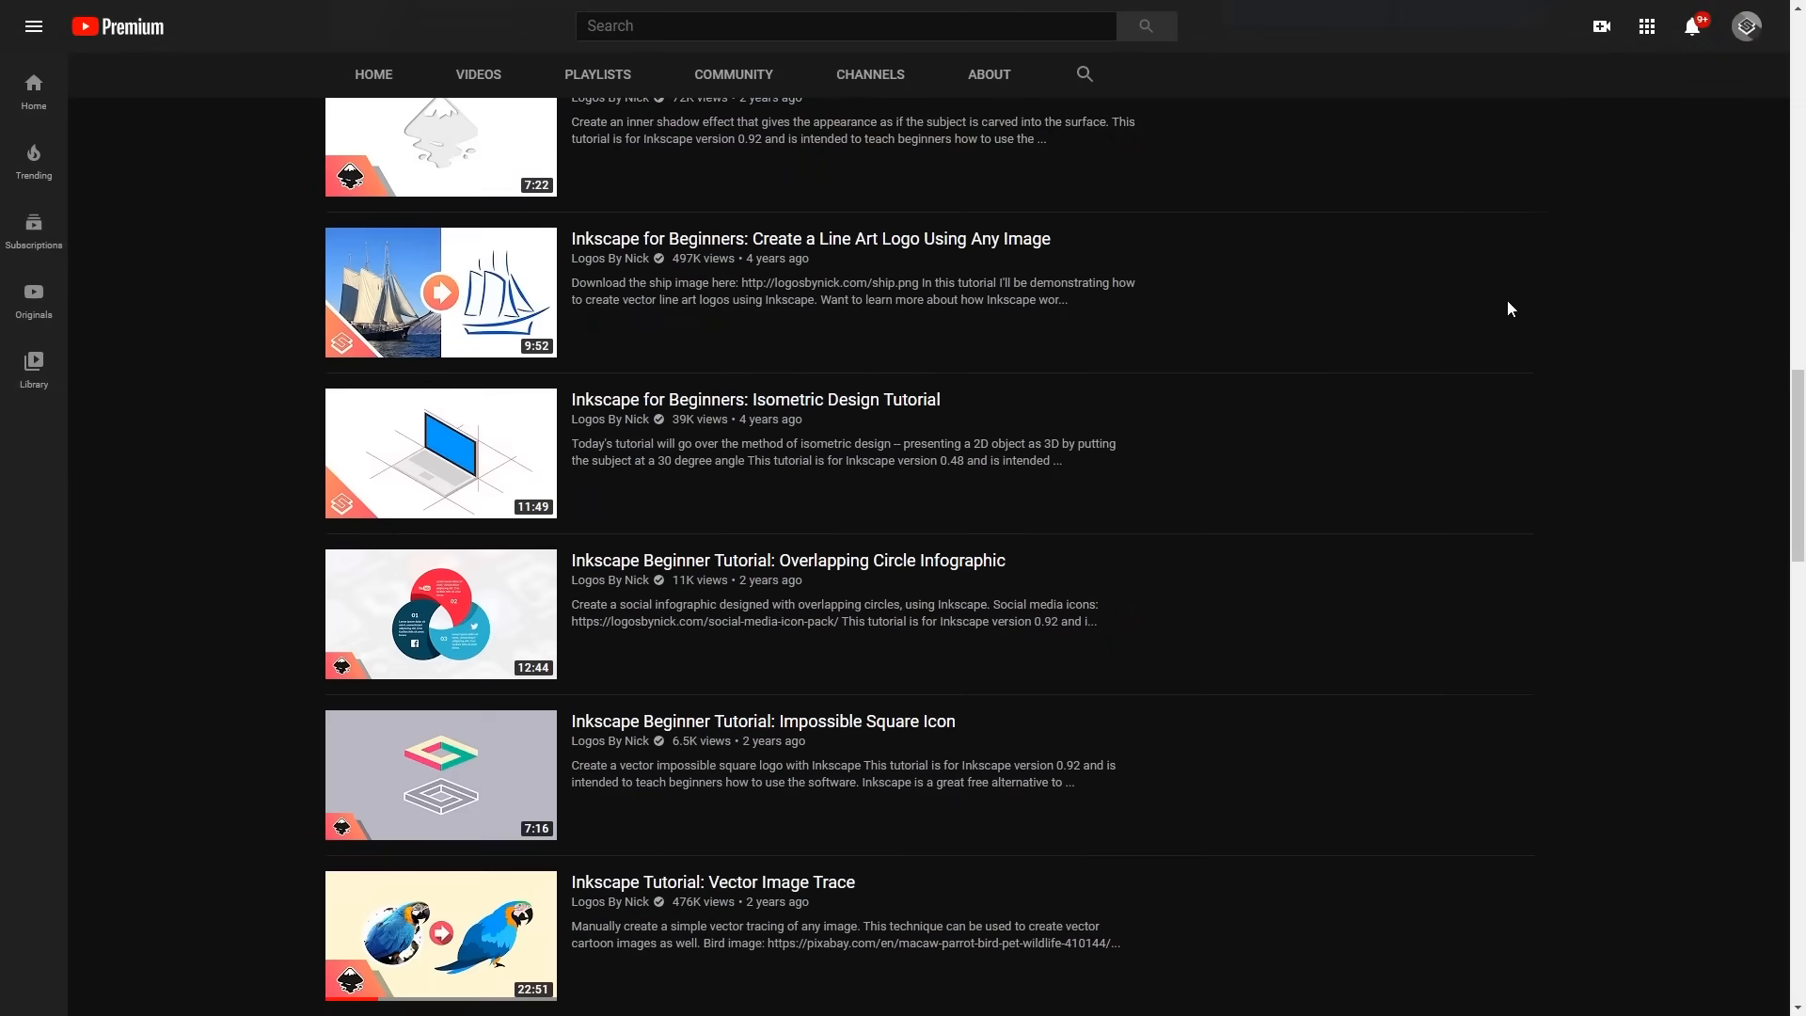
Step: Scroll further down the Videos tab to the maze, logo, bicycle icon and text effect tutorials
{"action": "scroll", "scroll_direction": "down", "scroll_amount": 3}
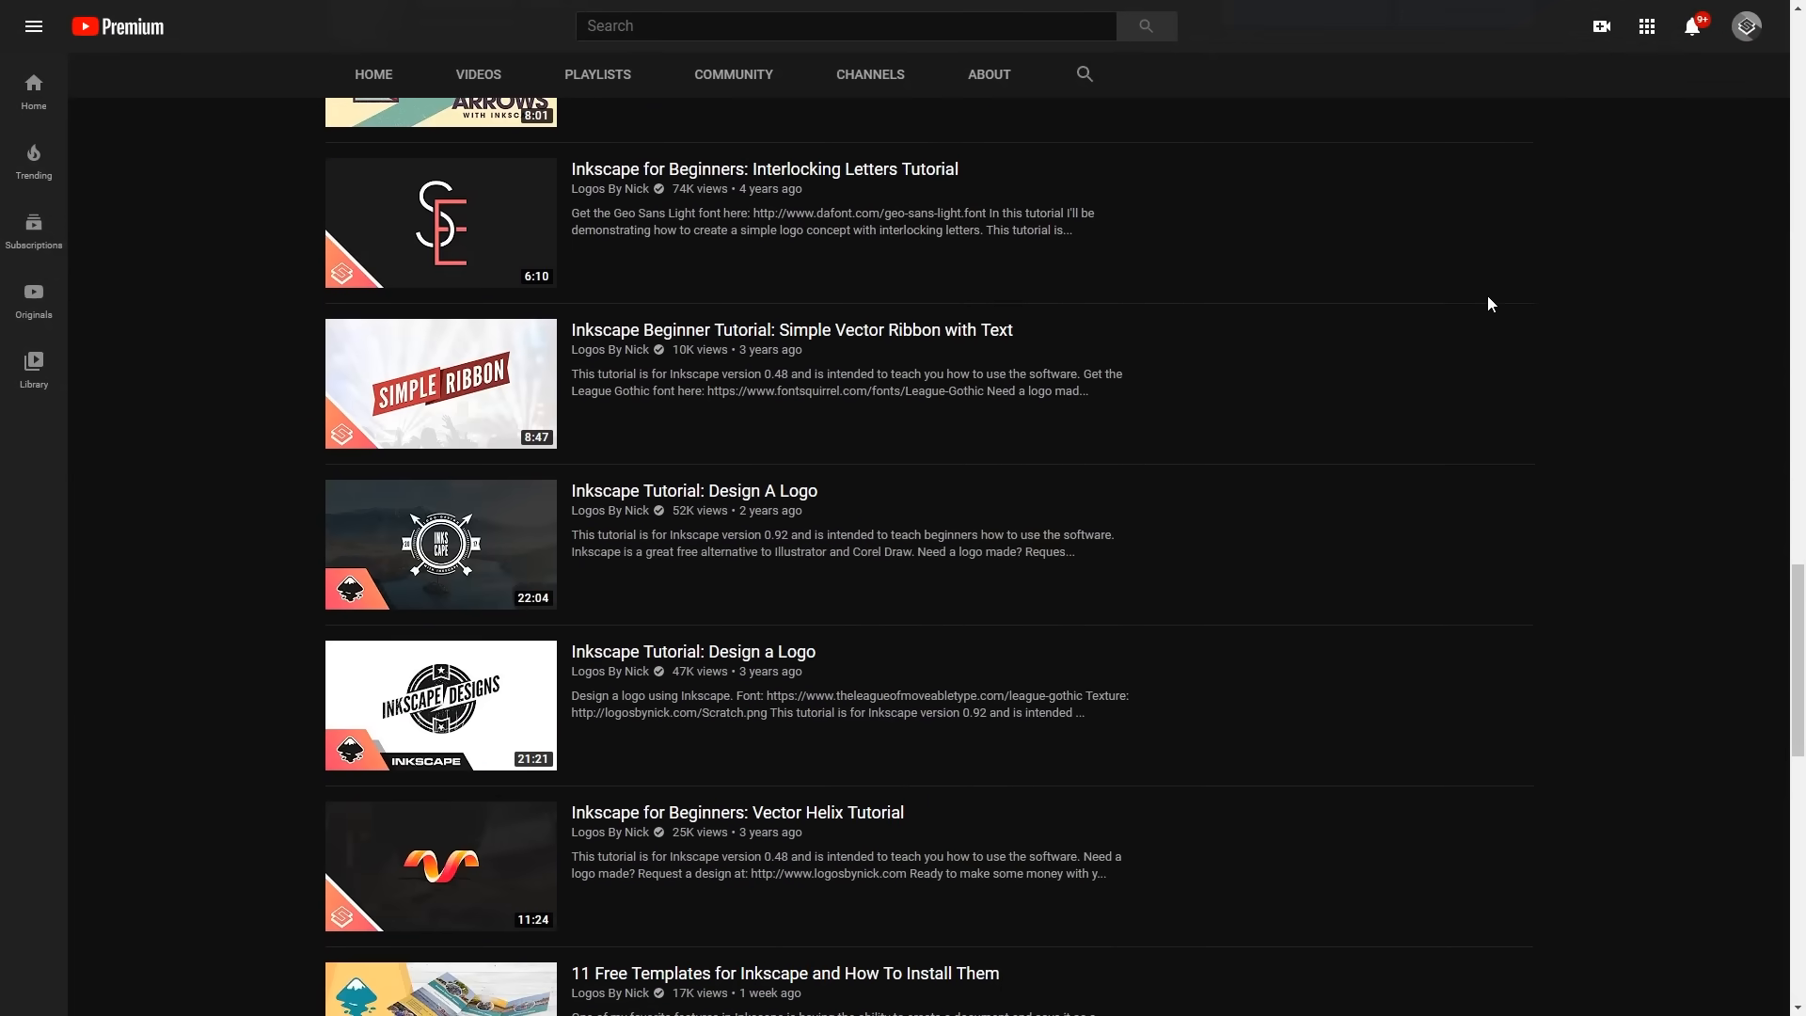
{"action": "scroll", "scroll_direction": "down", "scroll_amount": 3}
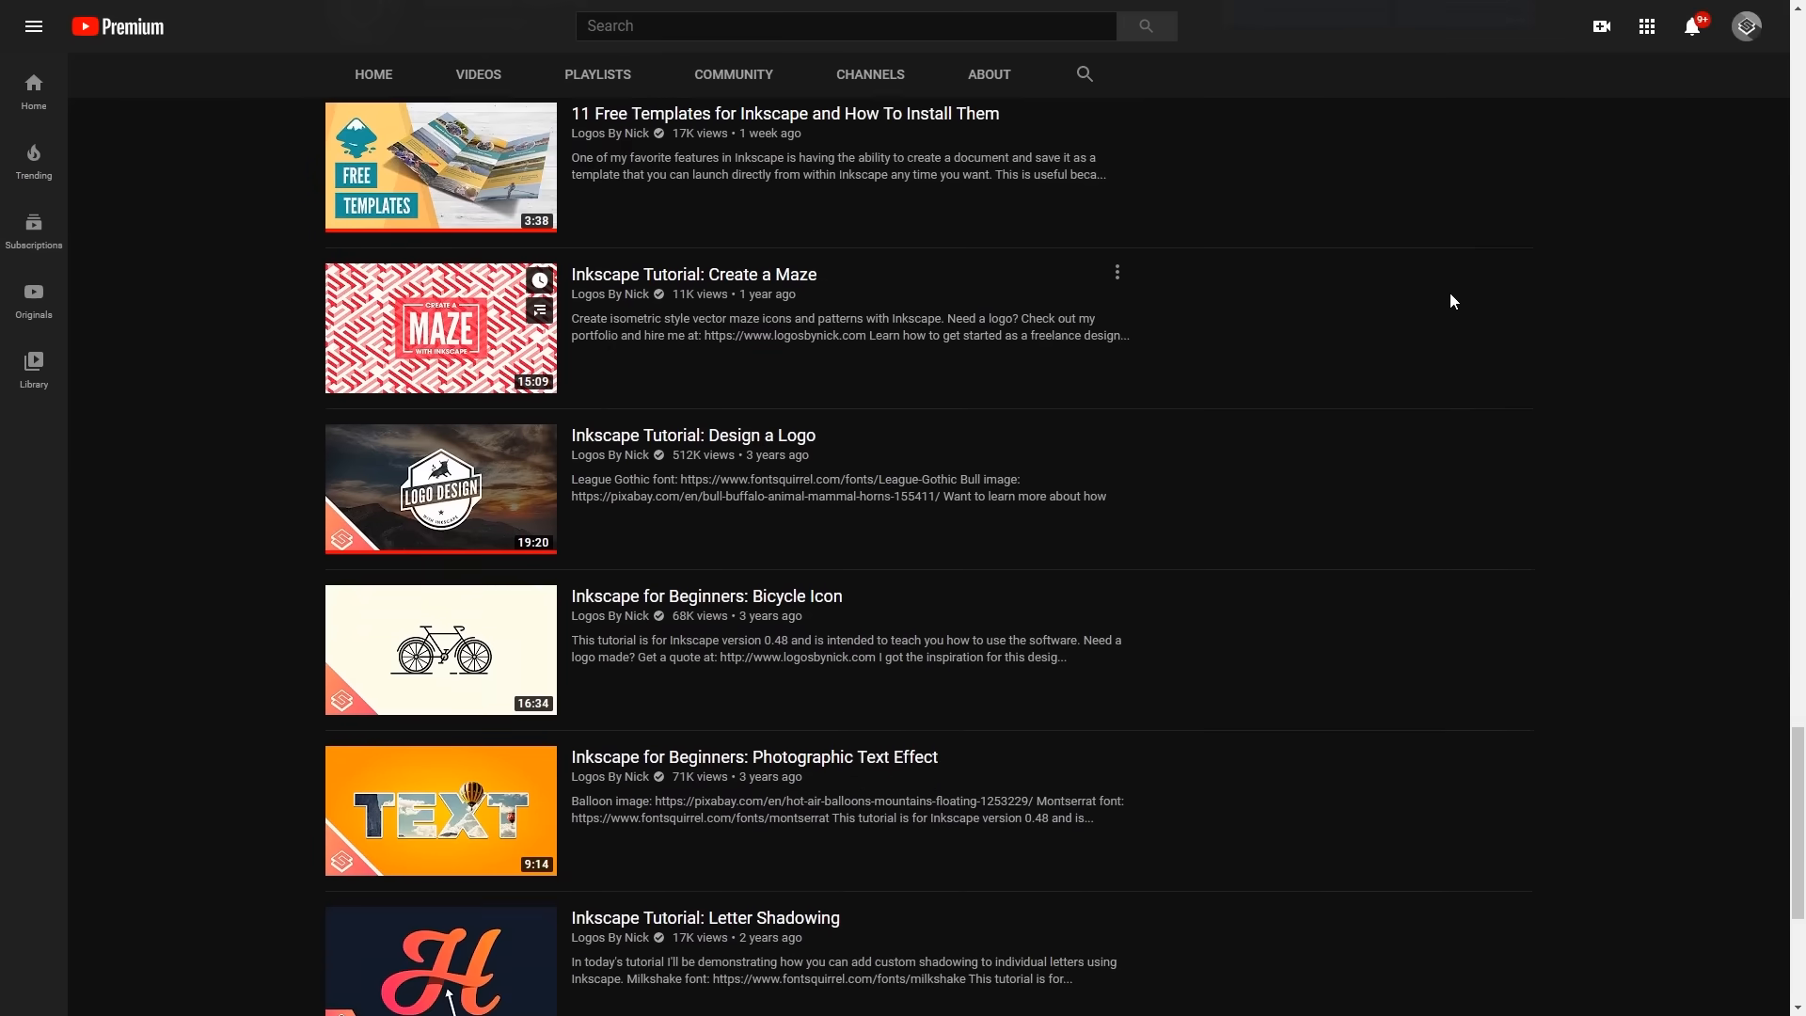